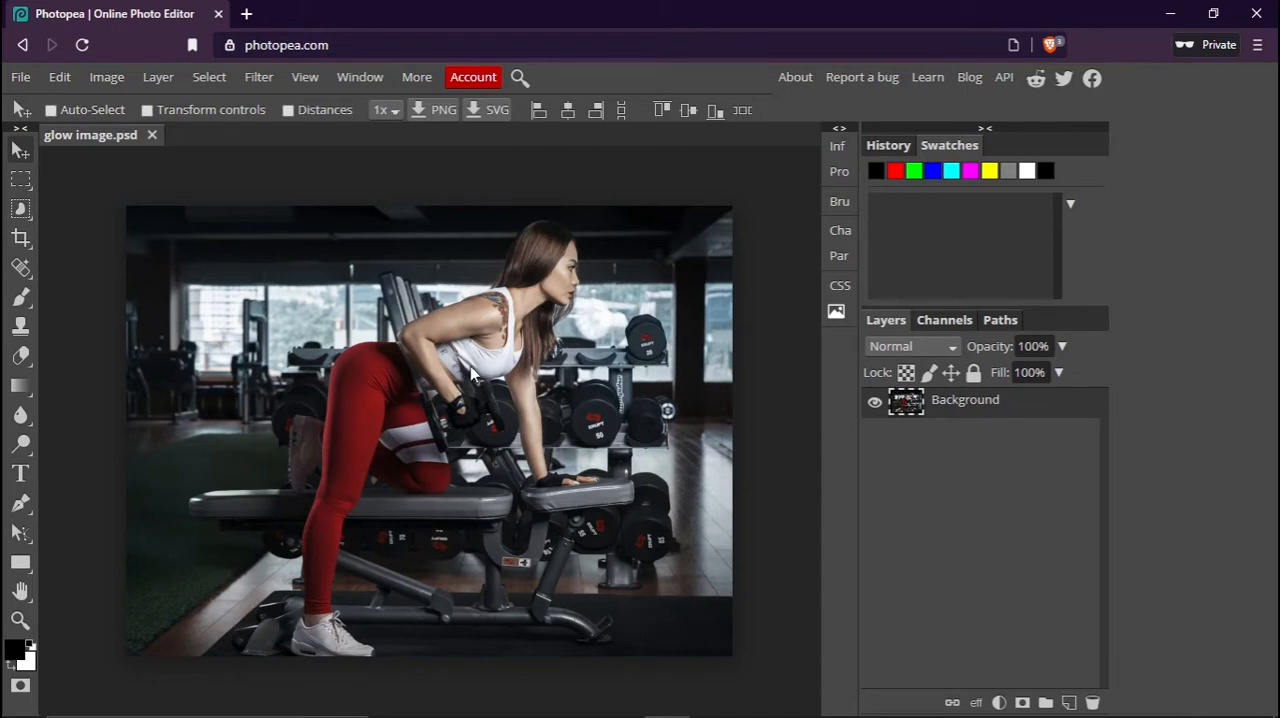
mouse_move(560, 248)
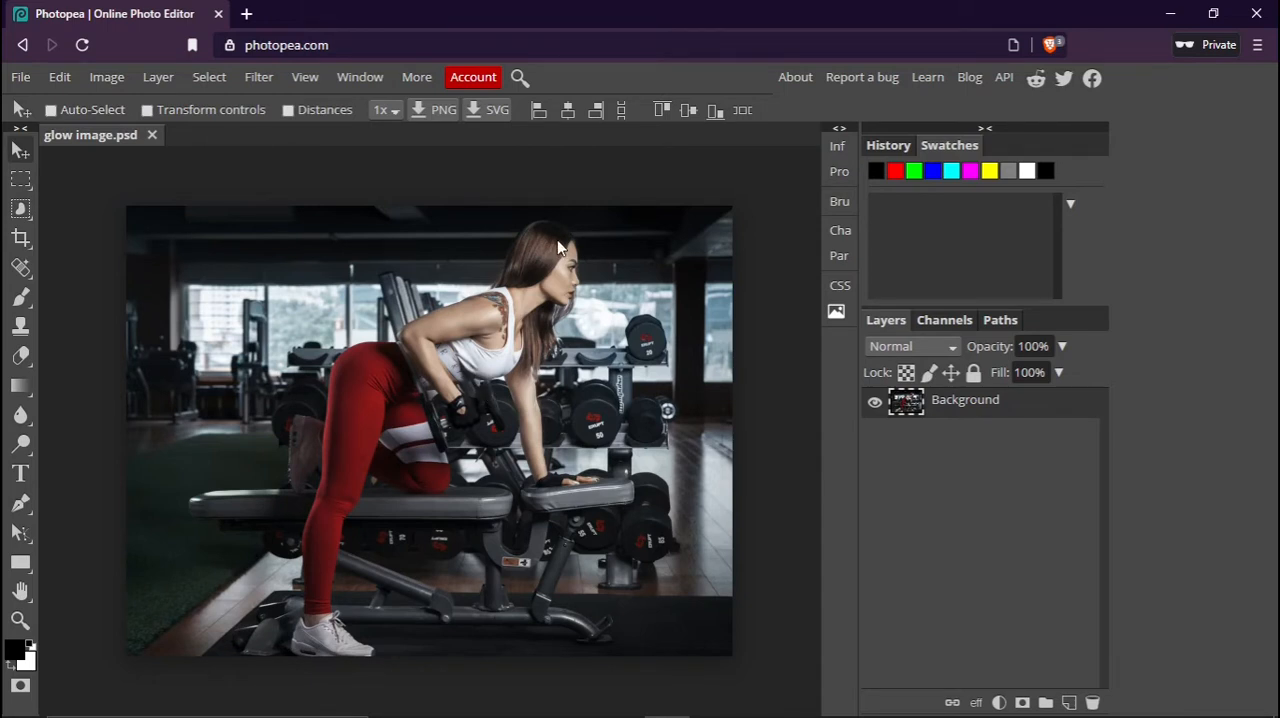
mouse_move(444, 320)
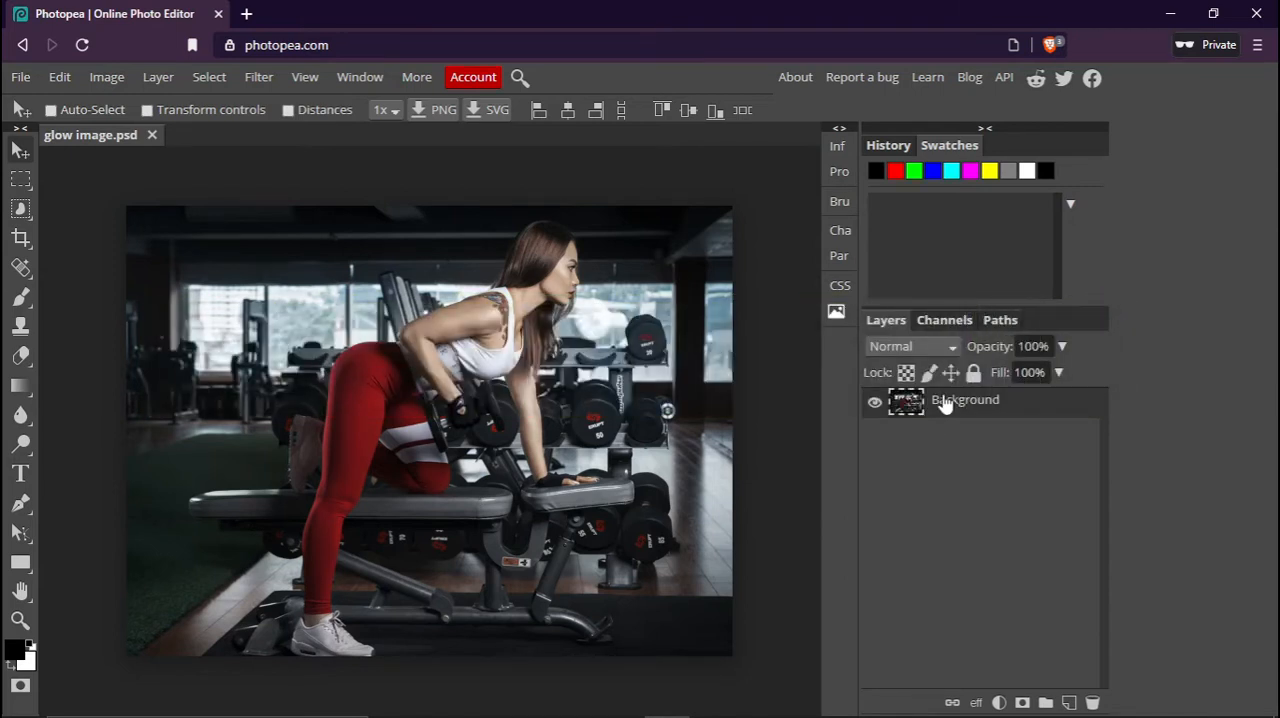
Duplicate the Background layer with Ctrl+J and add an empty Layer 1 above the copy.
key(Ctrl+J)
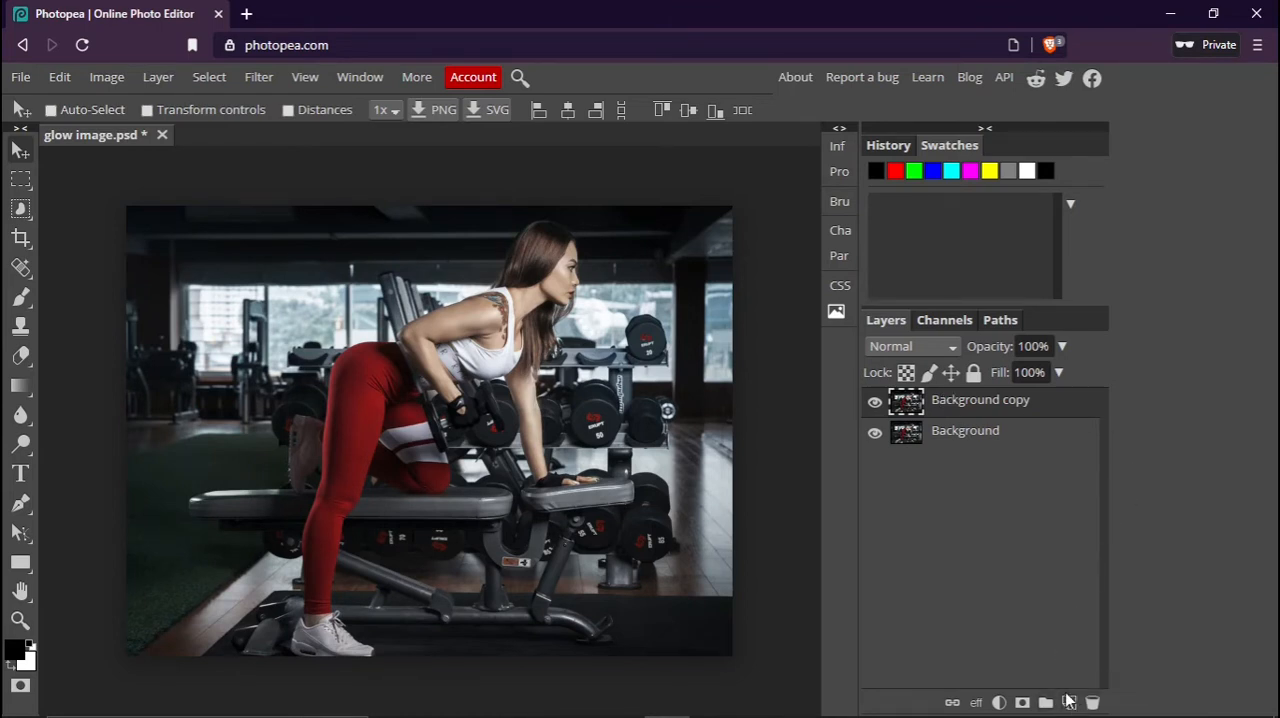
mouse_move(1068, 704)
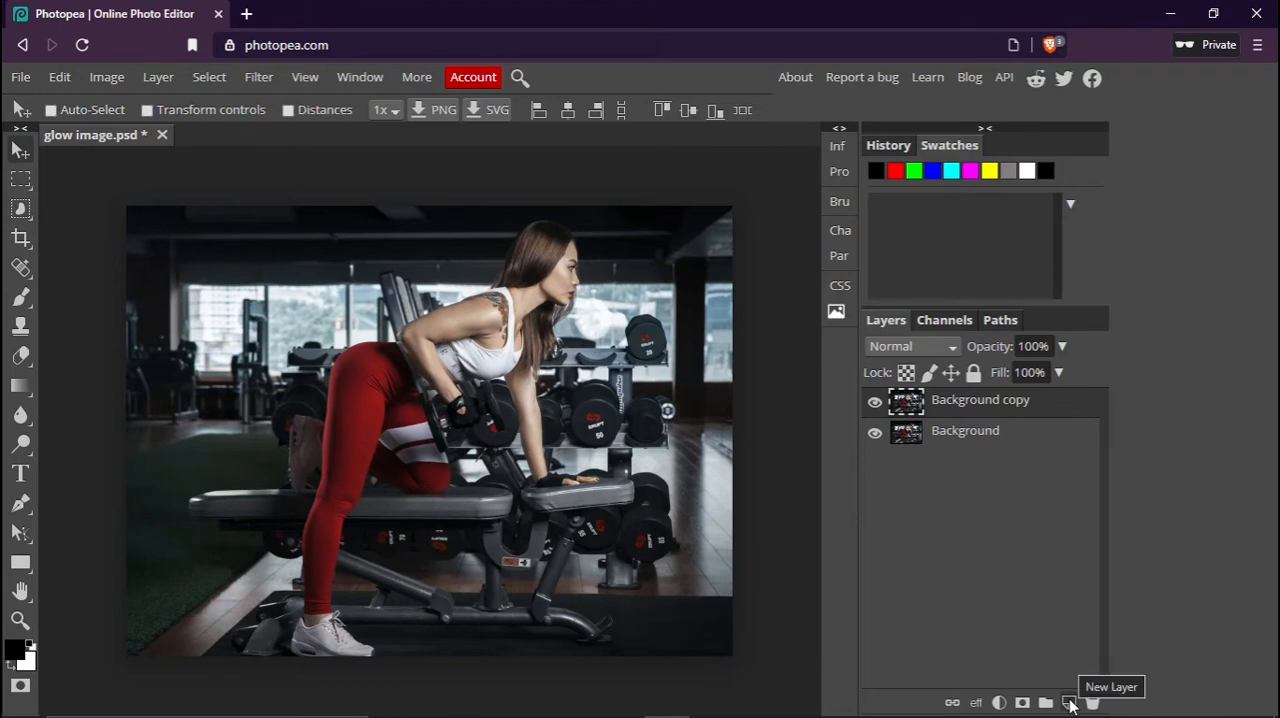
click(1068, 702)
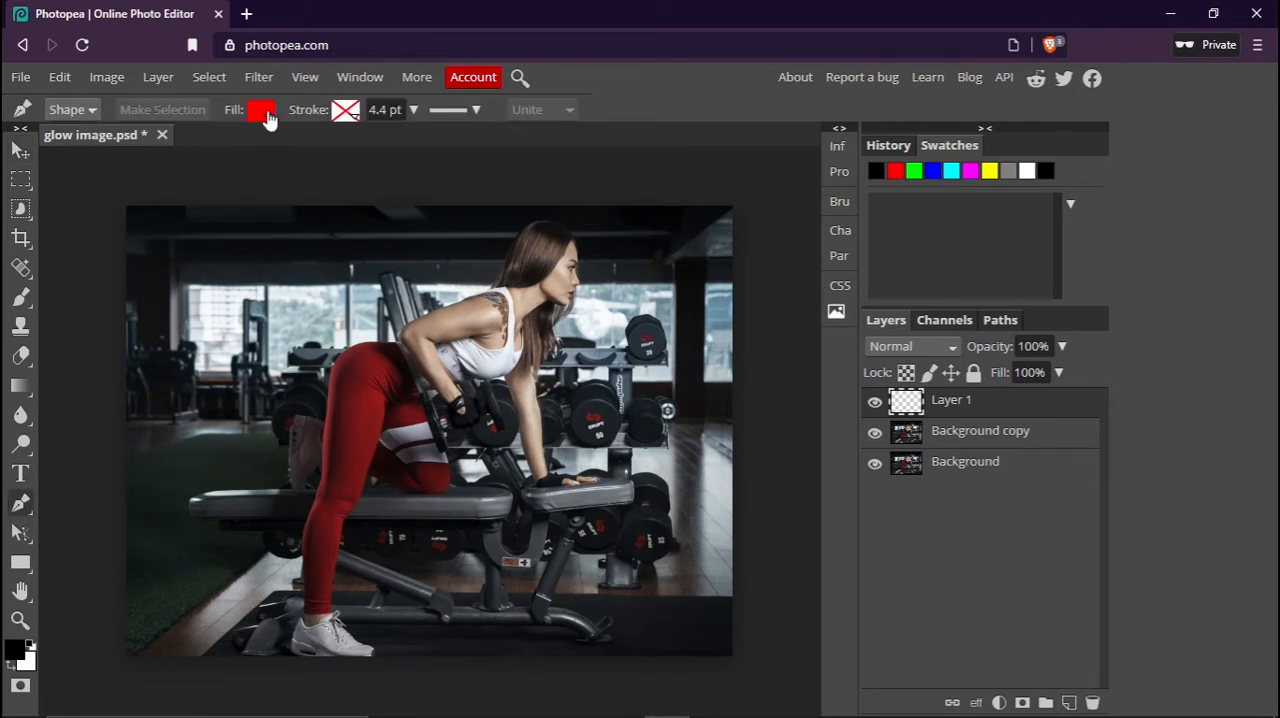
Set pen shapes to no fill with a white 4.4 pt stroke and rounded corners.
click(260, 110)
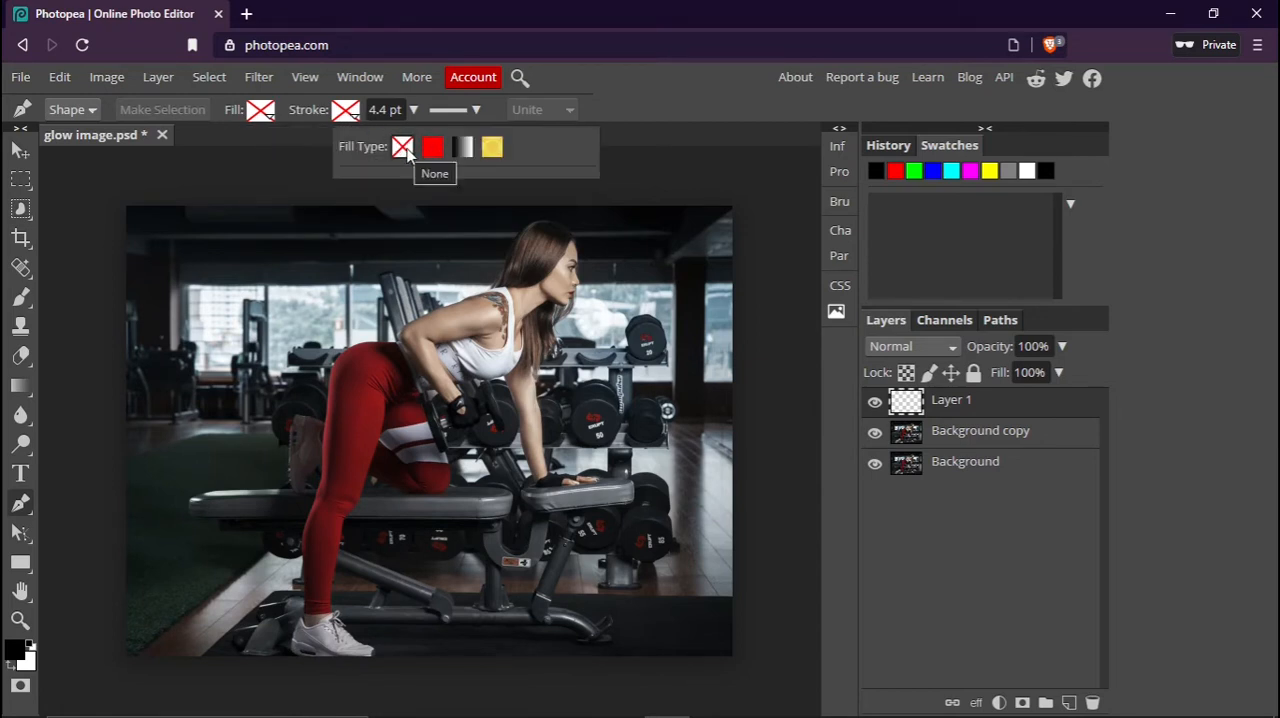
click(432, 148)
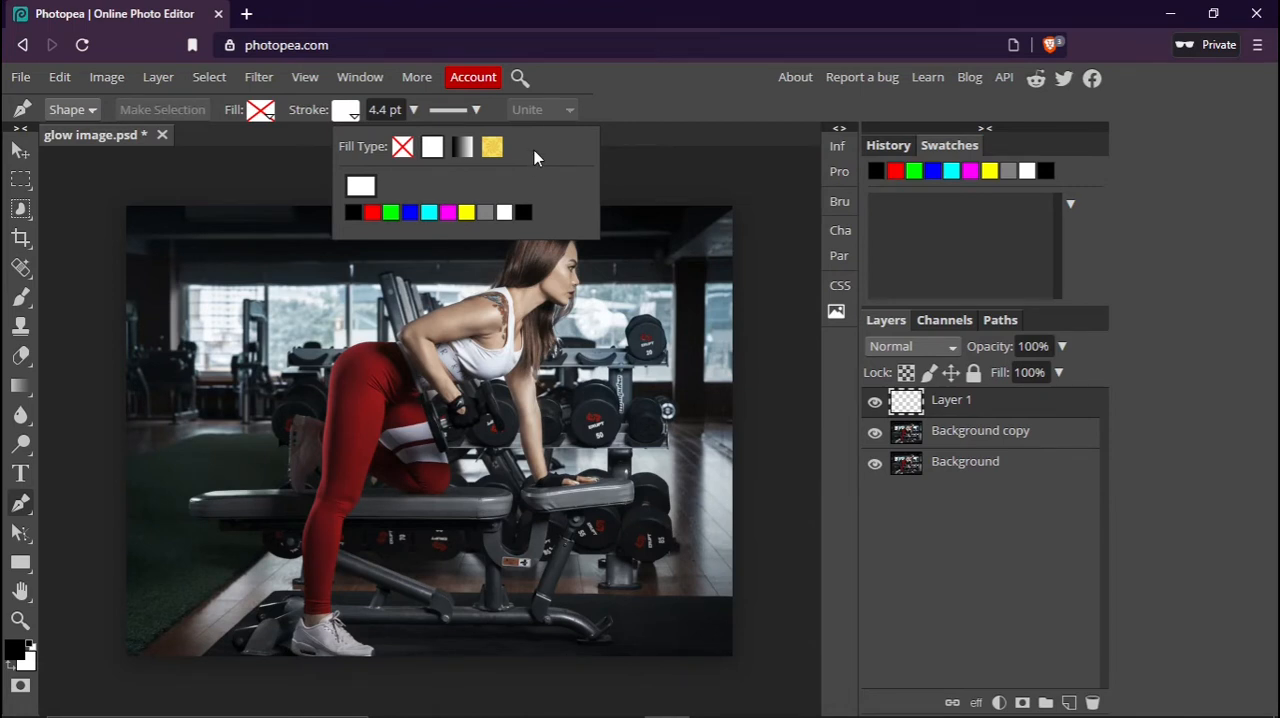
click(616, 152)
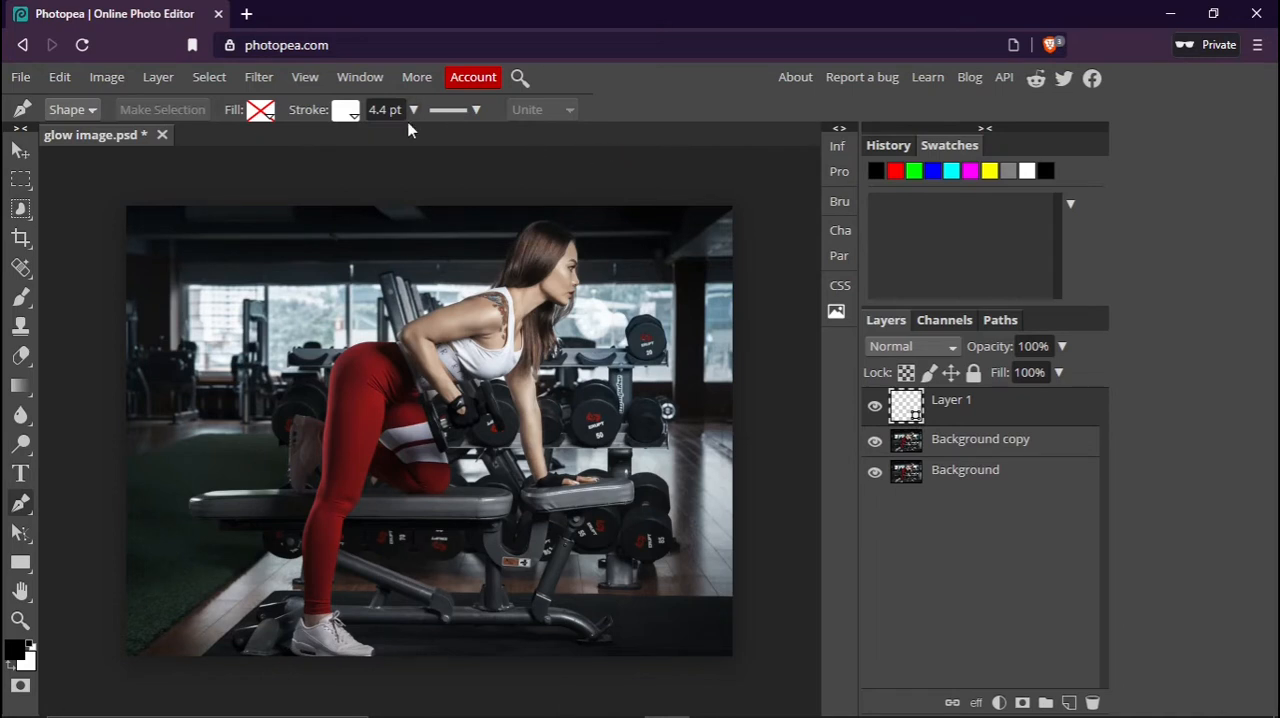
mouse_move(400, 128)
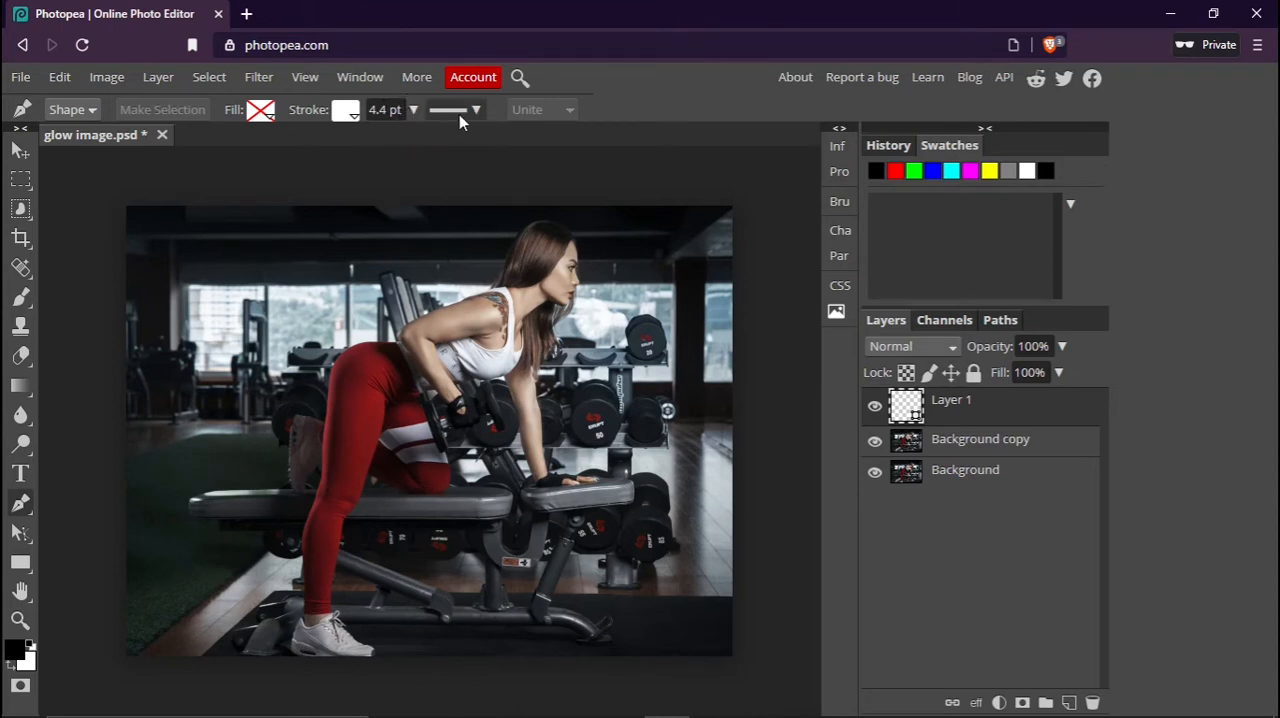
click(476, 110)
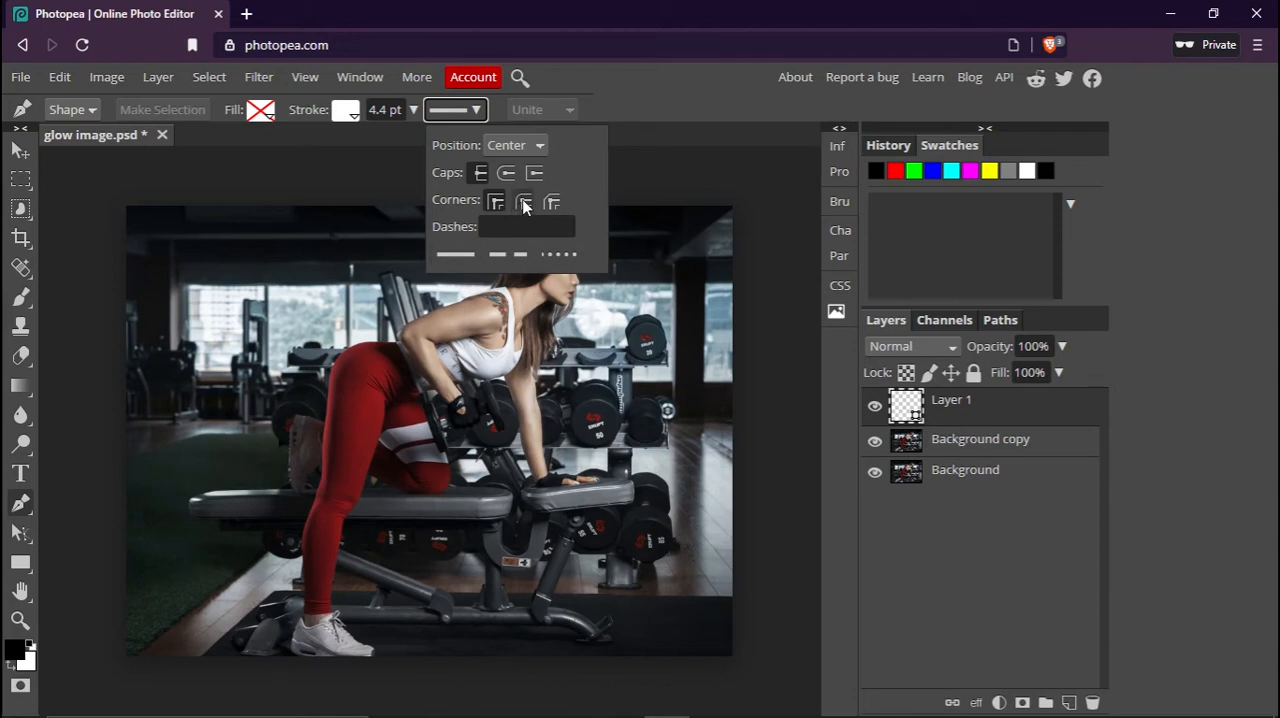
click(522, 200)
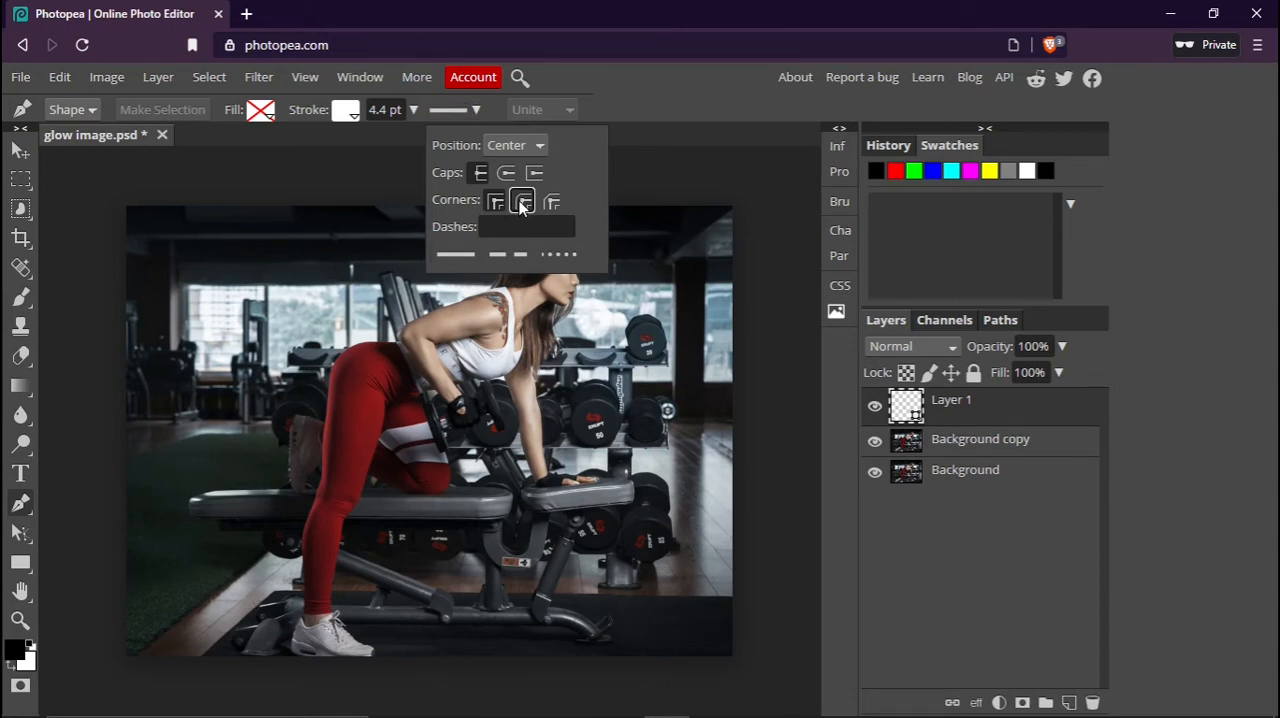
click(522, 200)
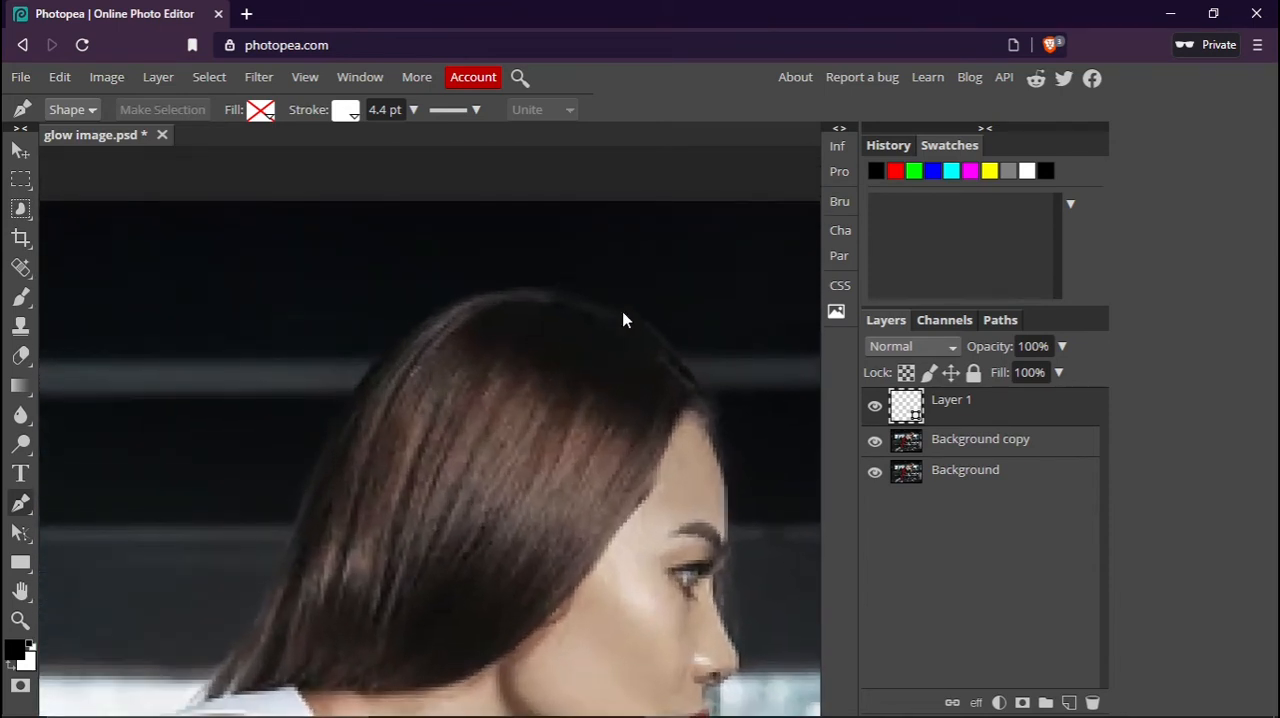
mouse_move(362, 380)
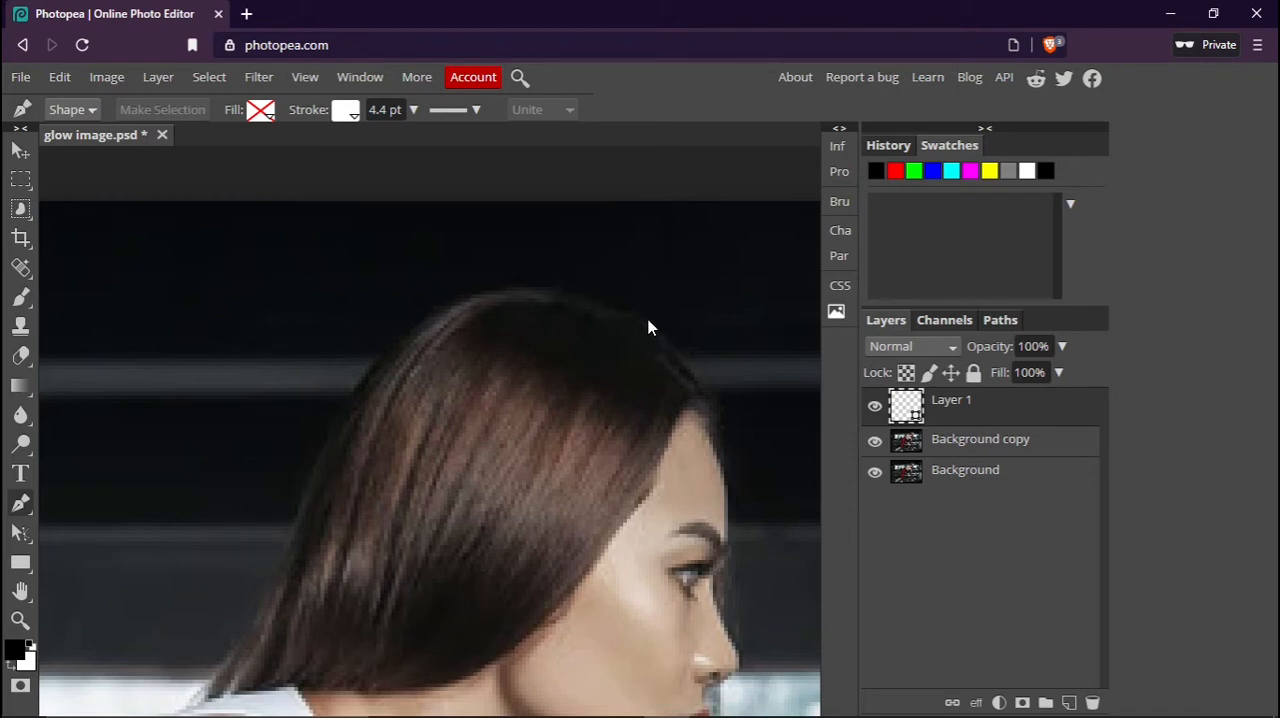
Trace curved anchor points from the top of the hair down its edge on Shape 1.
click(636, 312)
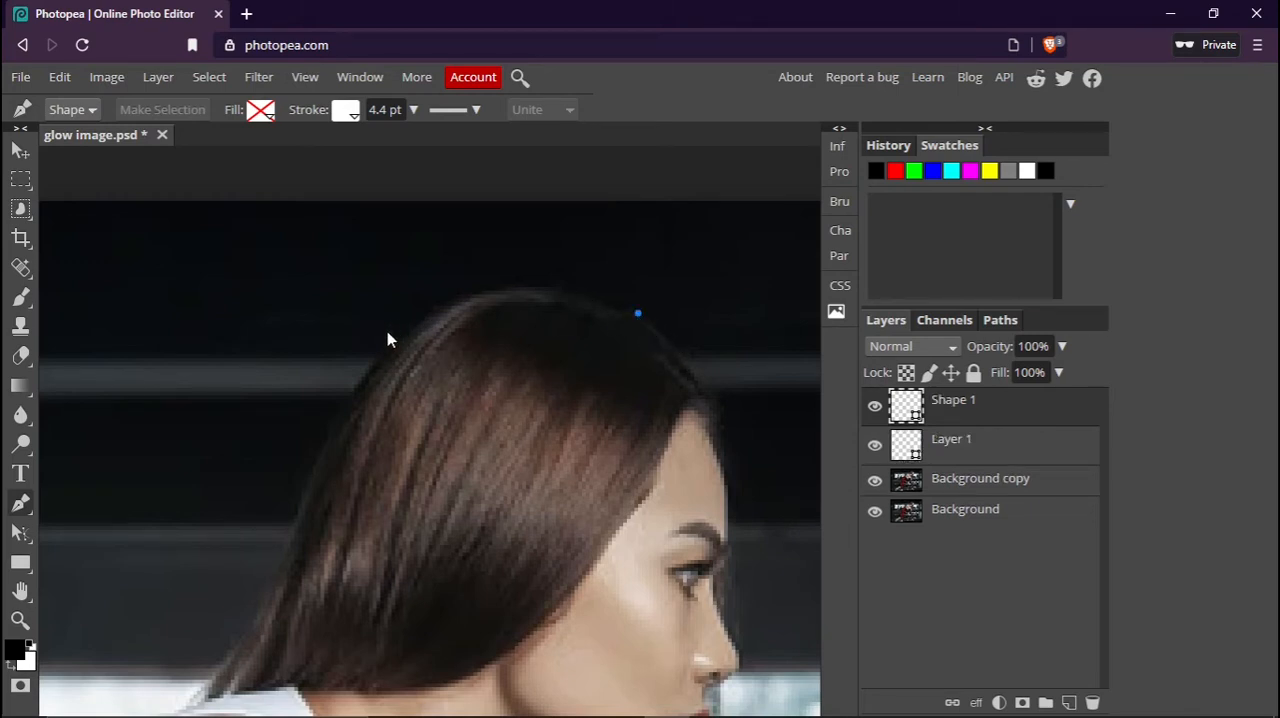
drag(638, 312, 384, 356)
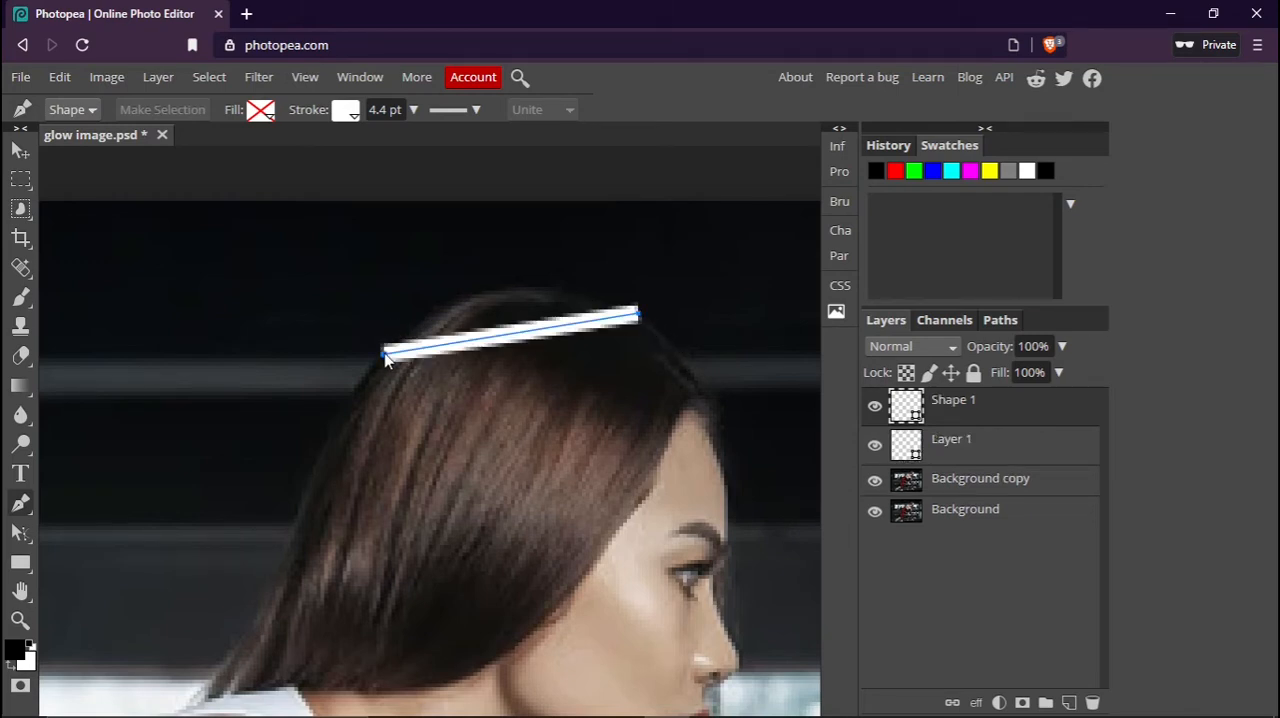
drag(384, 356, 388, 384)
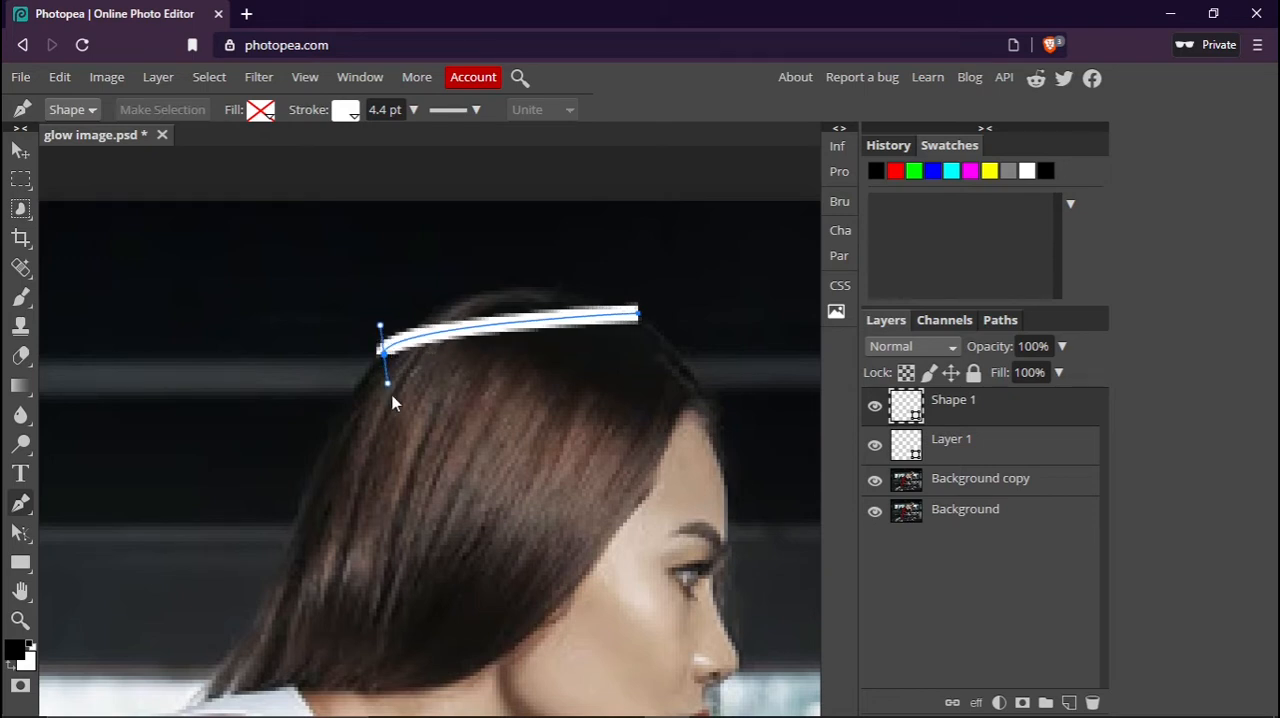
drag(388, 384, 324, 480)
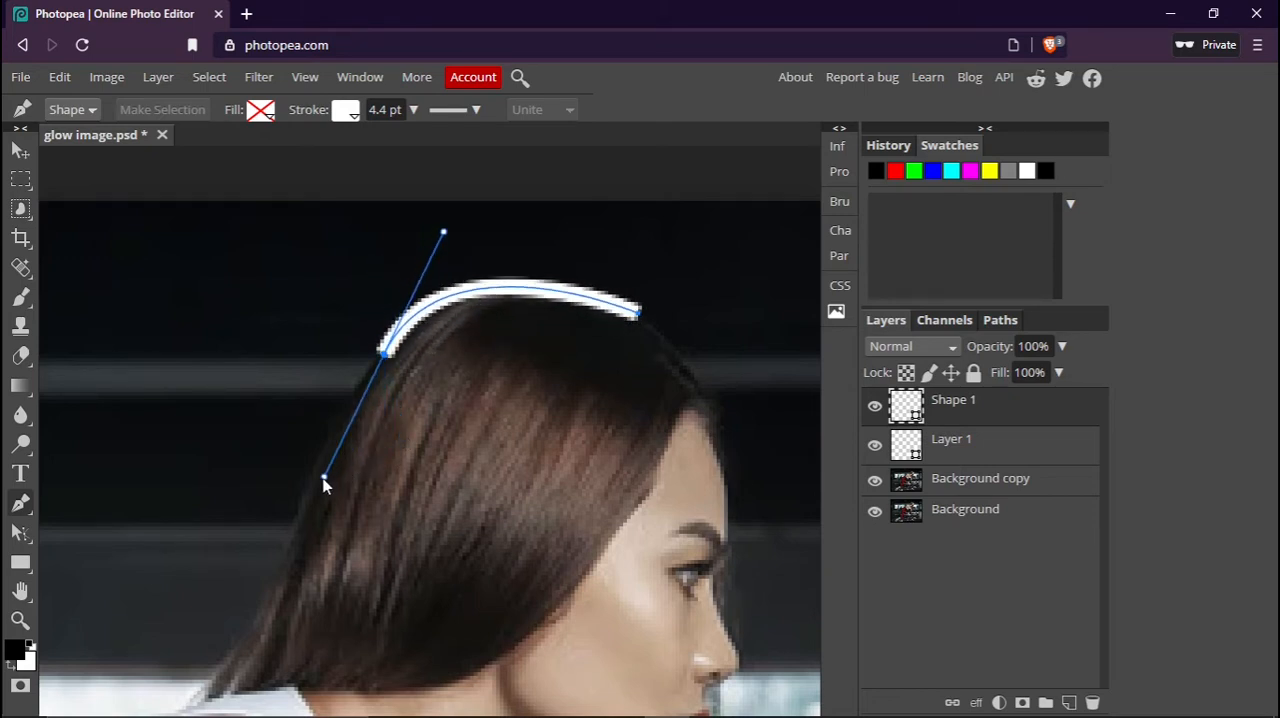
drag(324, 482, 298, 492)
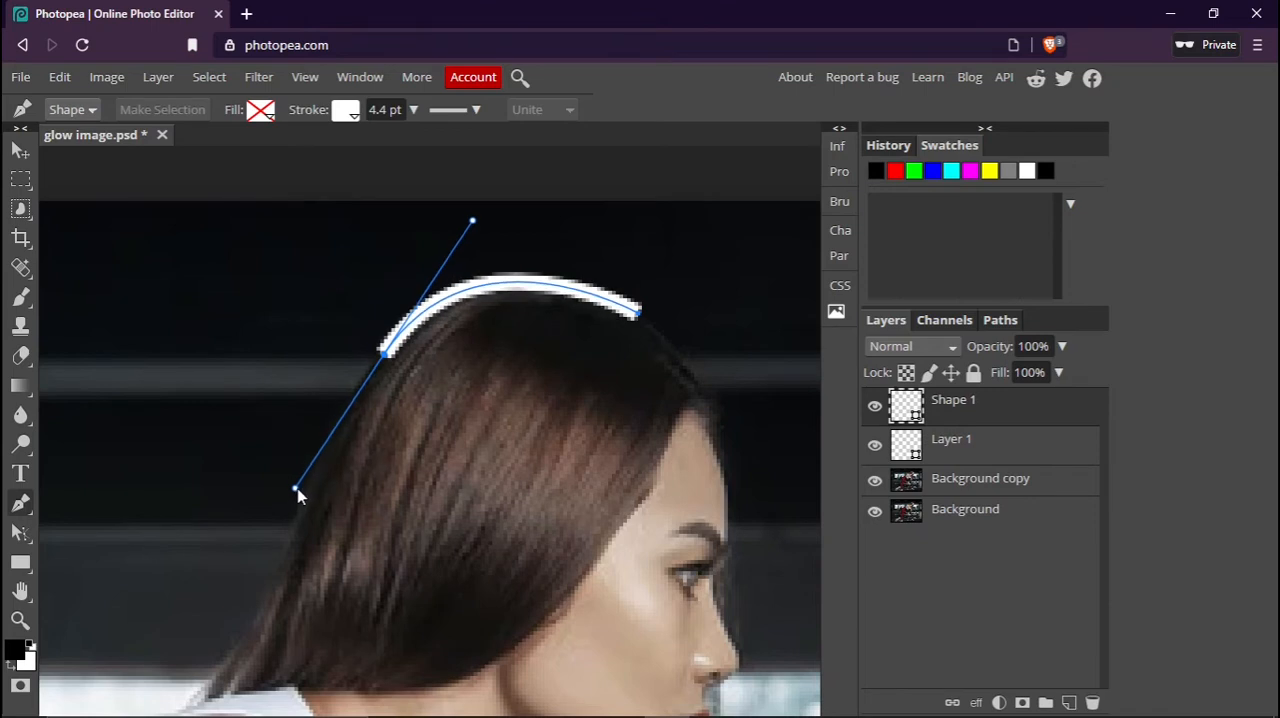
drag(298, 492, 304, 502)
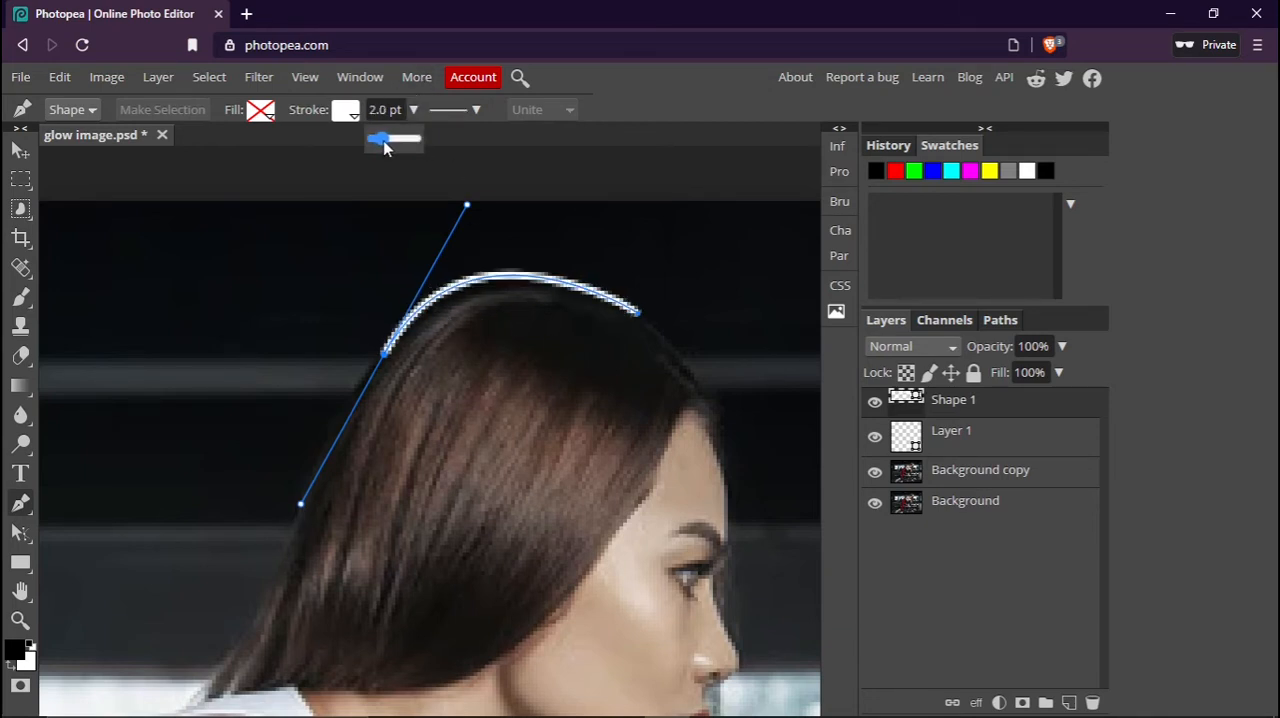
Thin the outline stroke to 3.5 pt and reshape the curve at the hair's edge.
drag(378, 140, 384, 140)
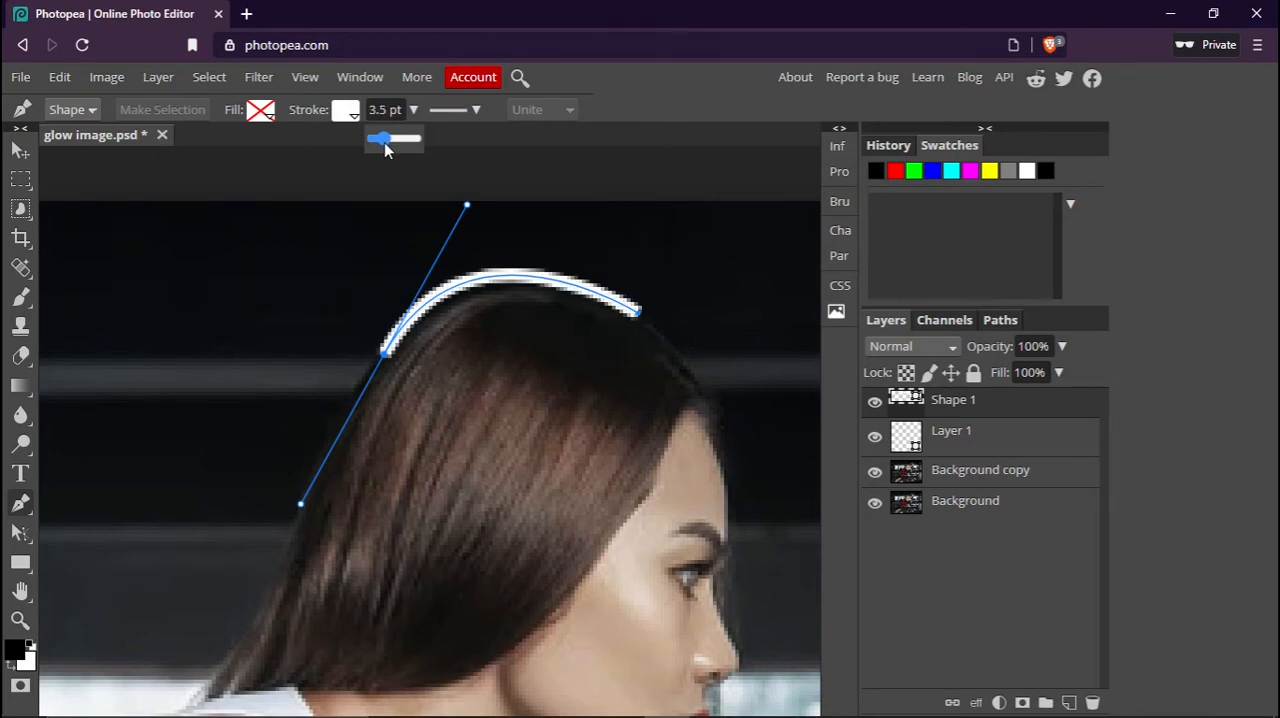
click(412, 110)
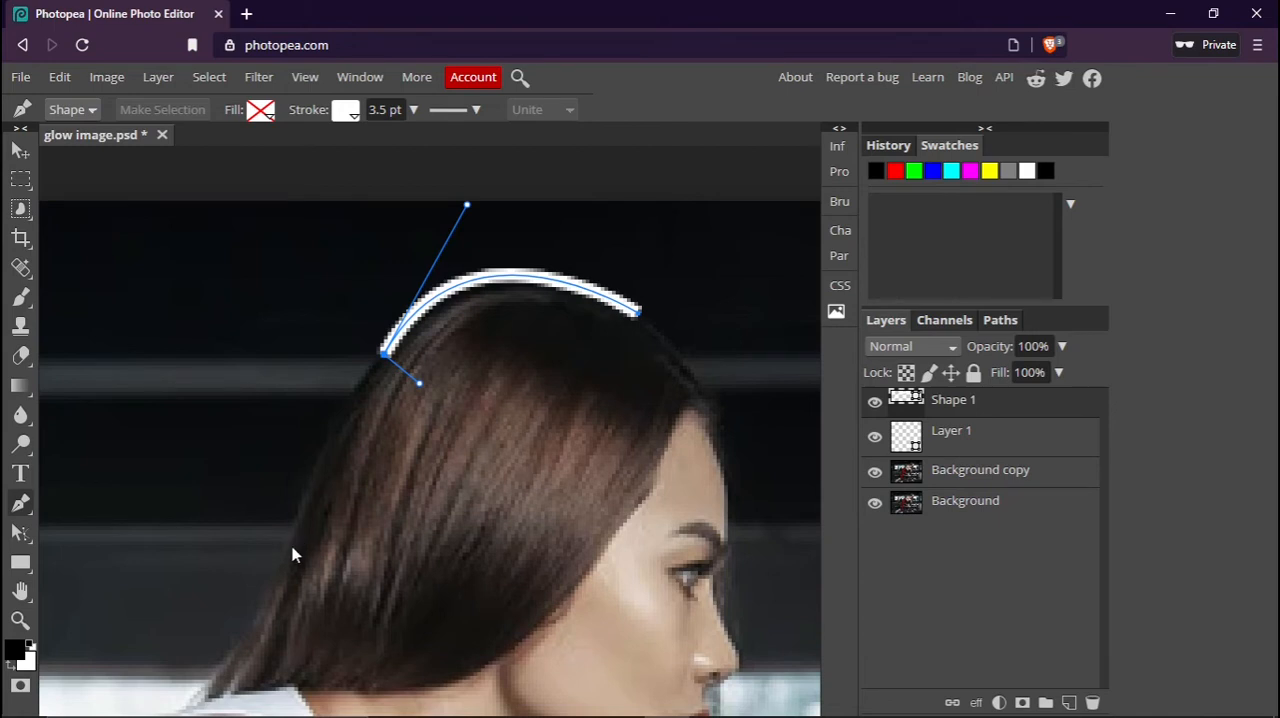
mouse_move(330, 500)
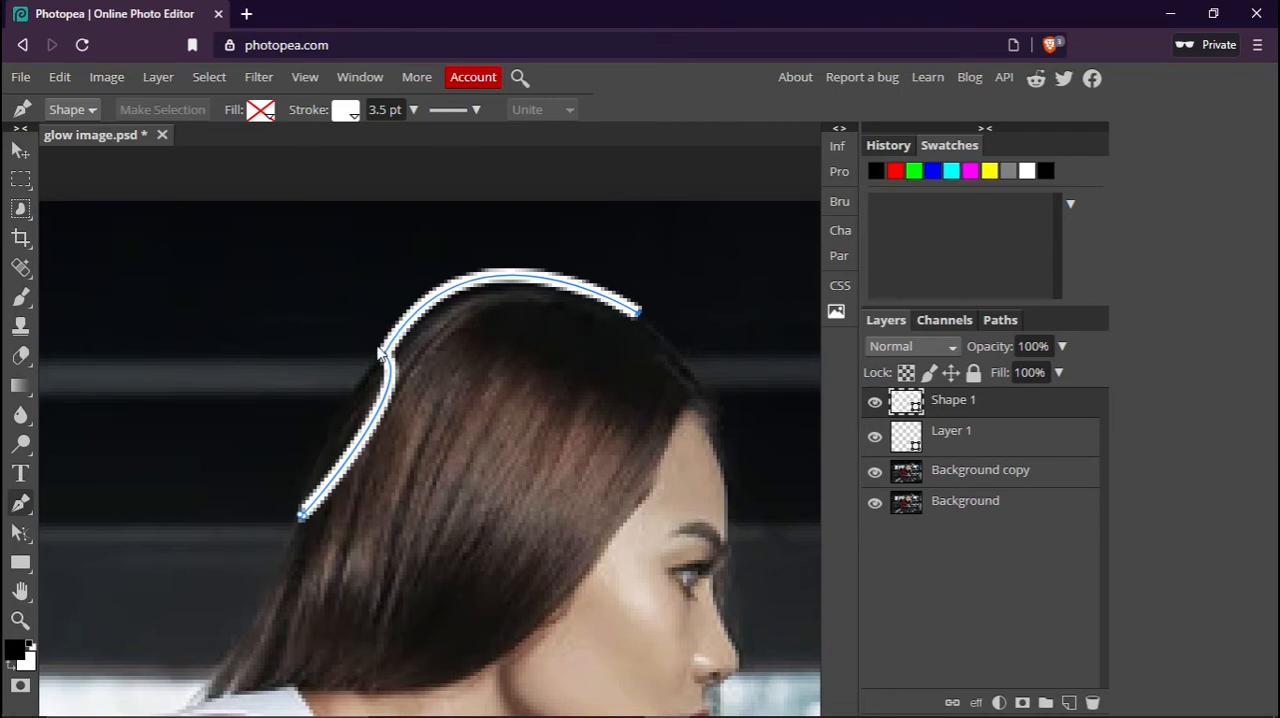
mouse_move(348, 492)
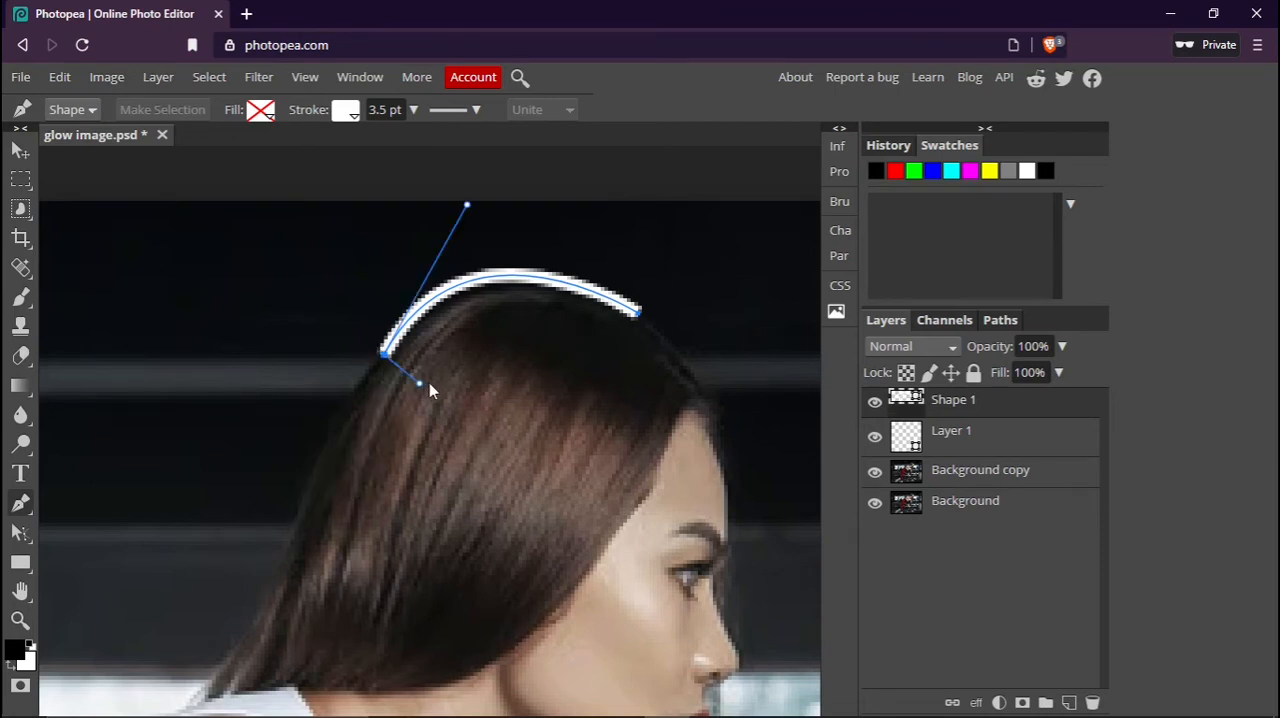
drag(420, 384, 388, 376)
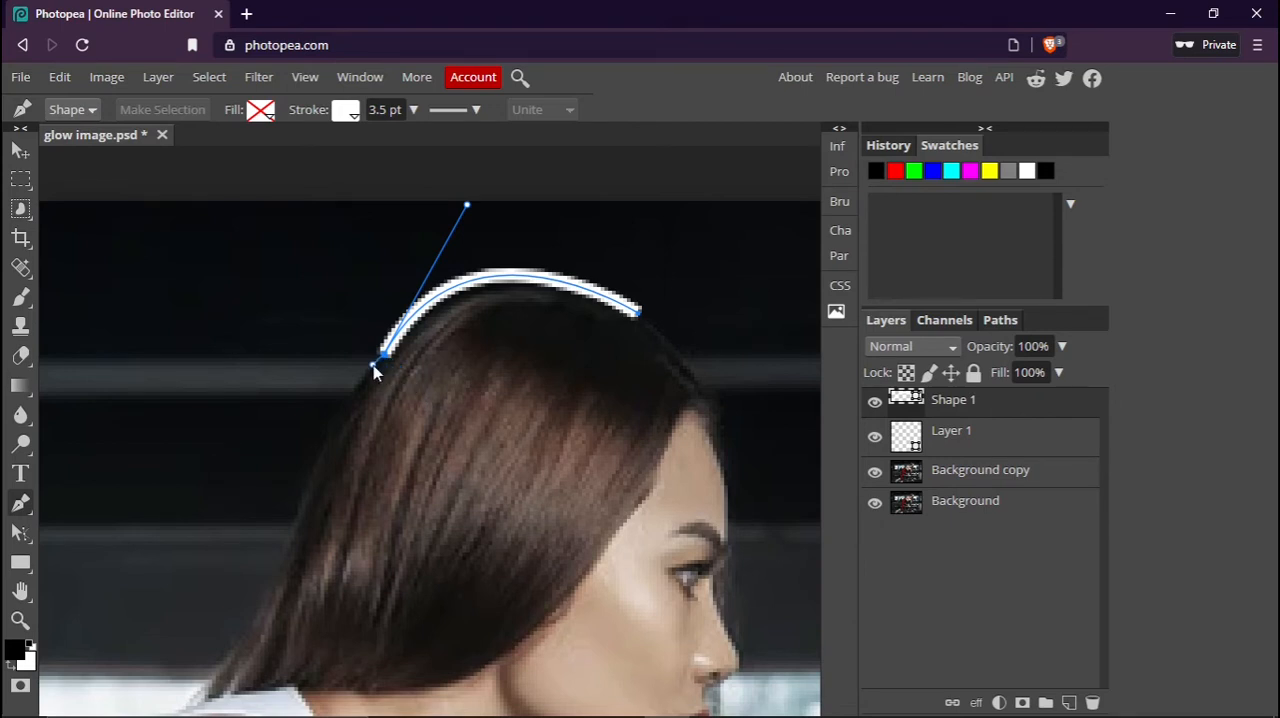
mouse_move(548, 412)
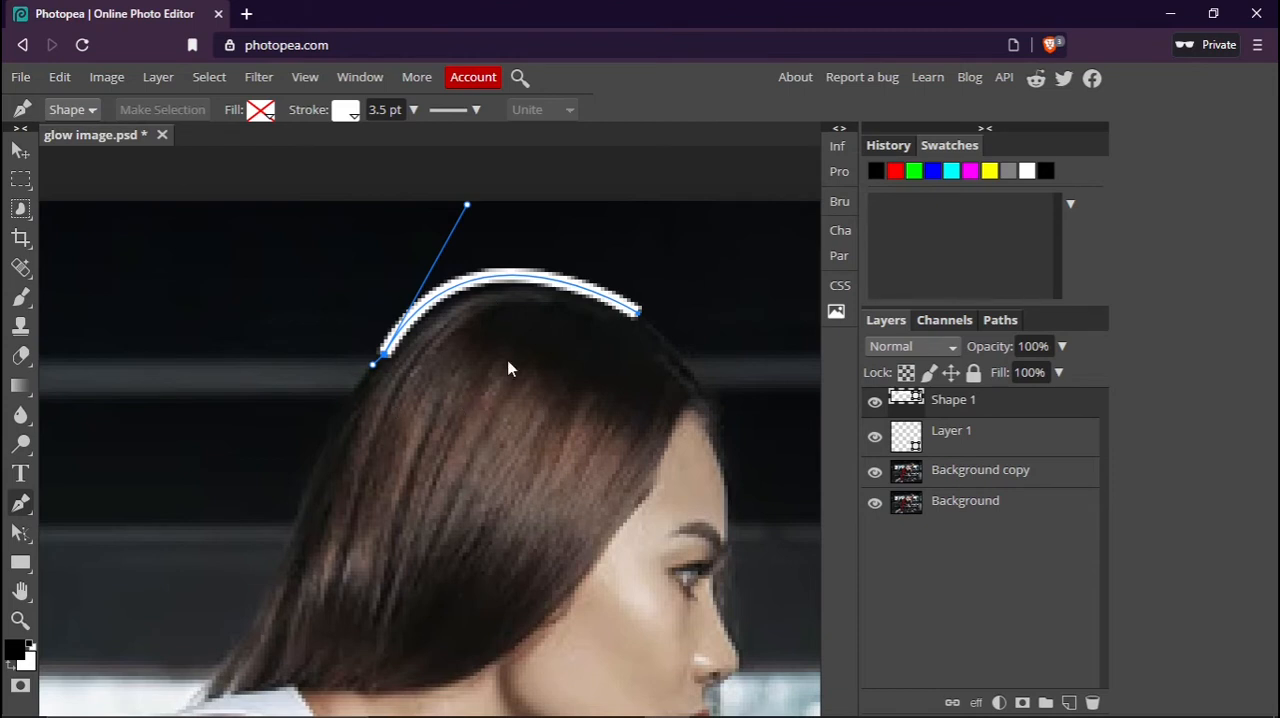
mouse_move(336, 446)
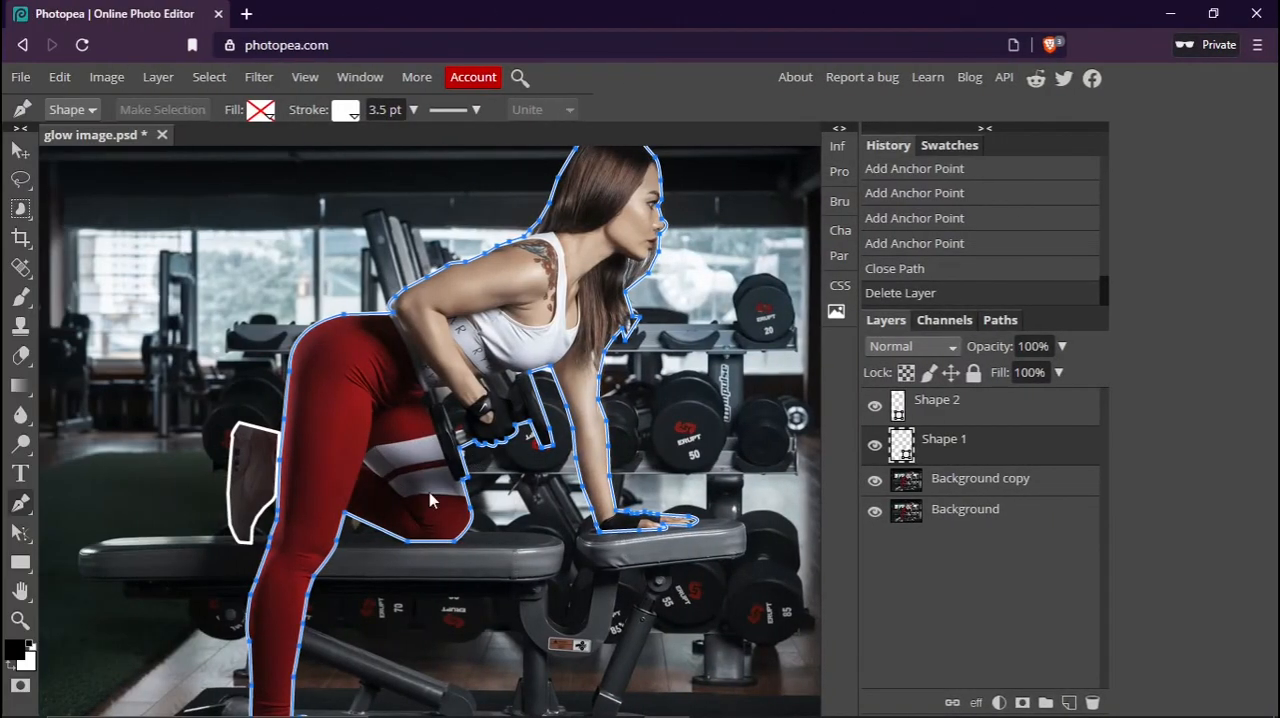
mouse_move(390, 428)
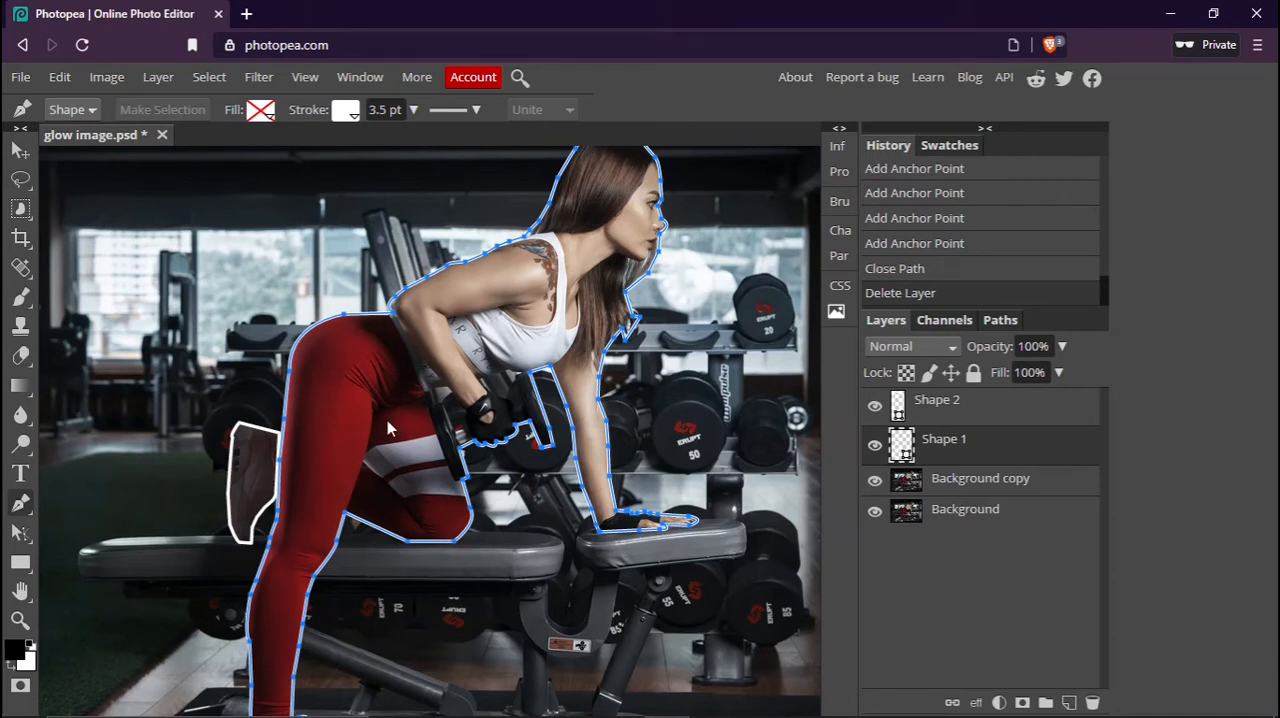
mouse_move(884, 458)
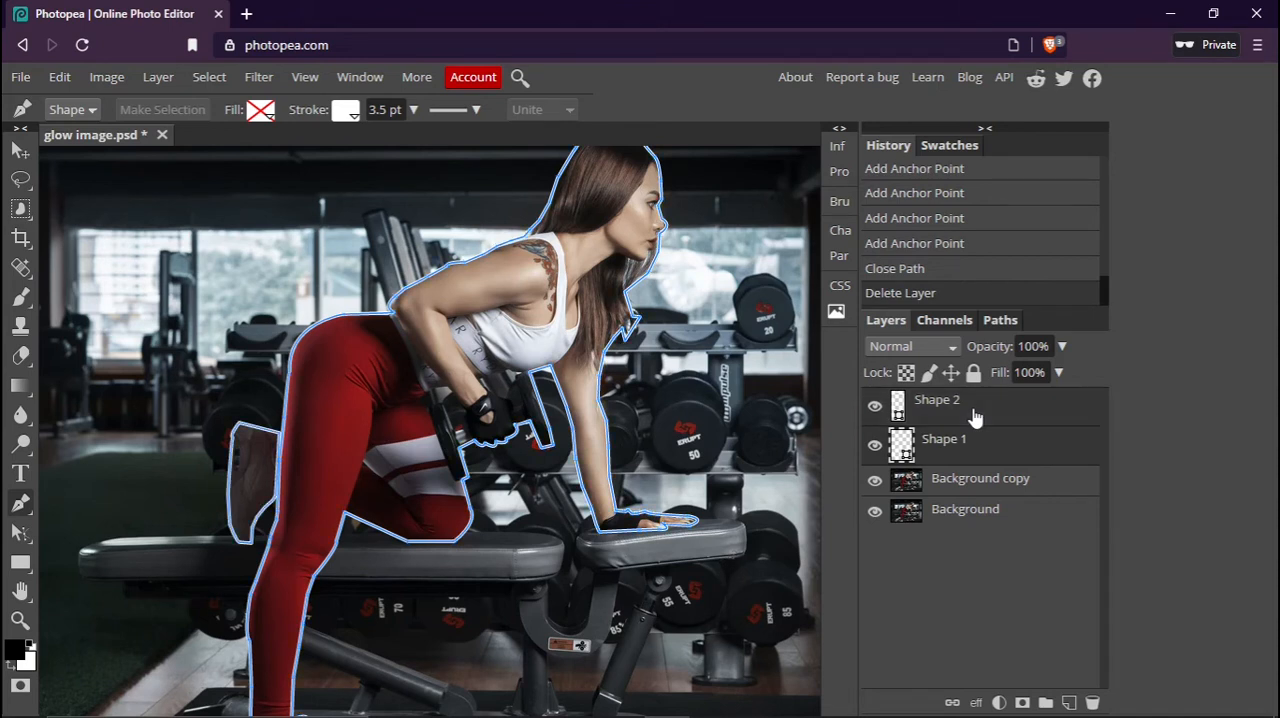
mouse_move(268, 440)
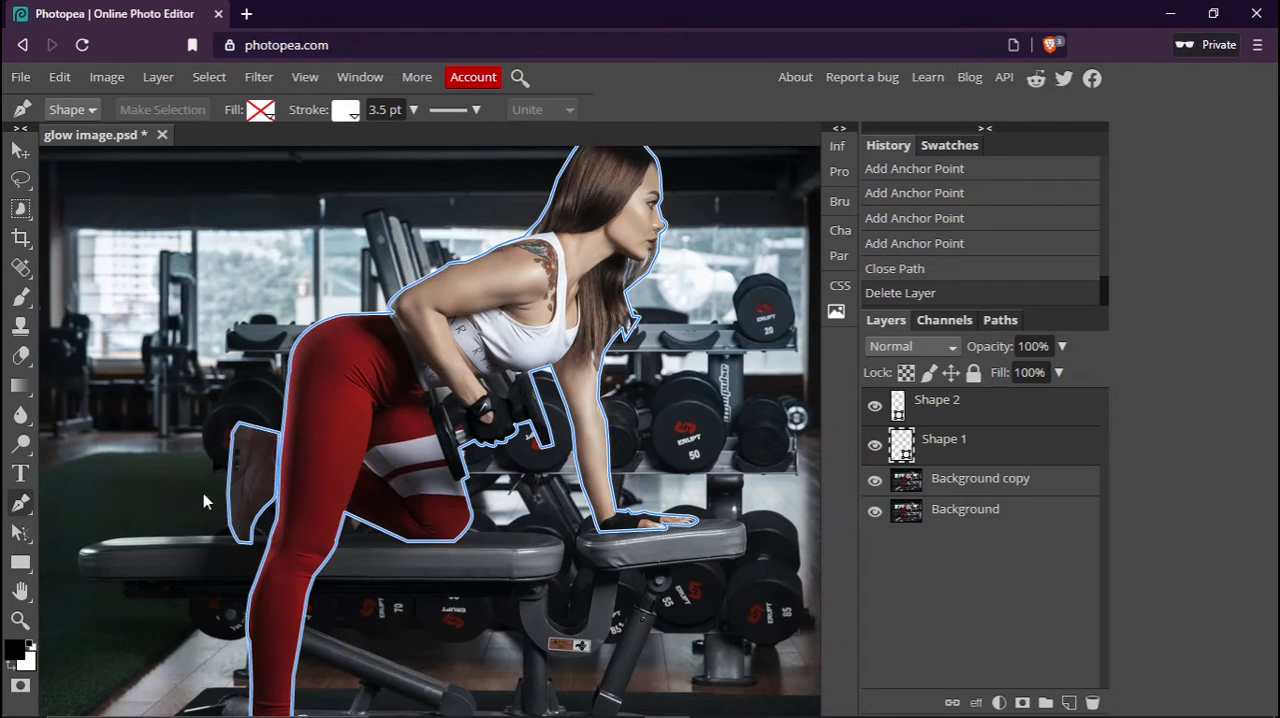
mouse_move(950, 476)
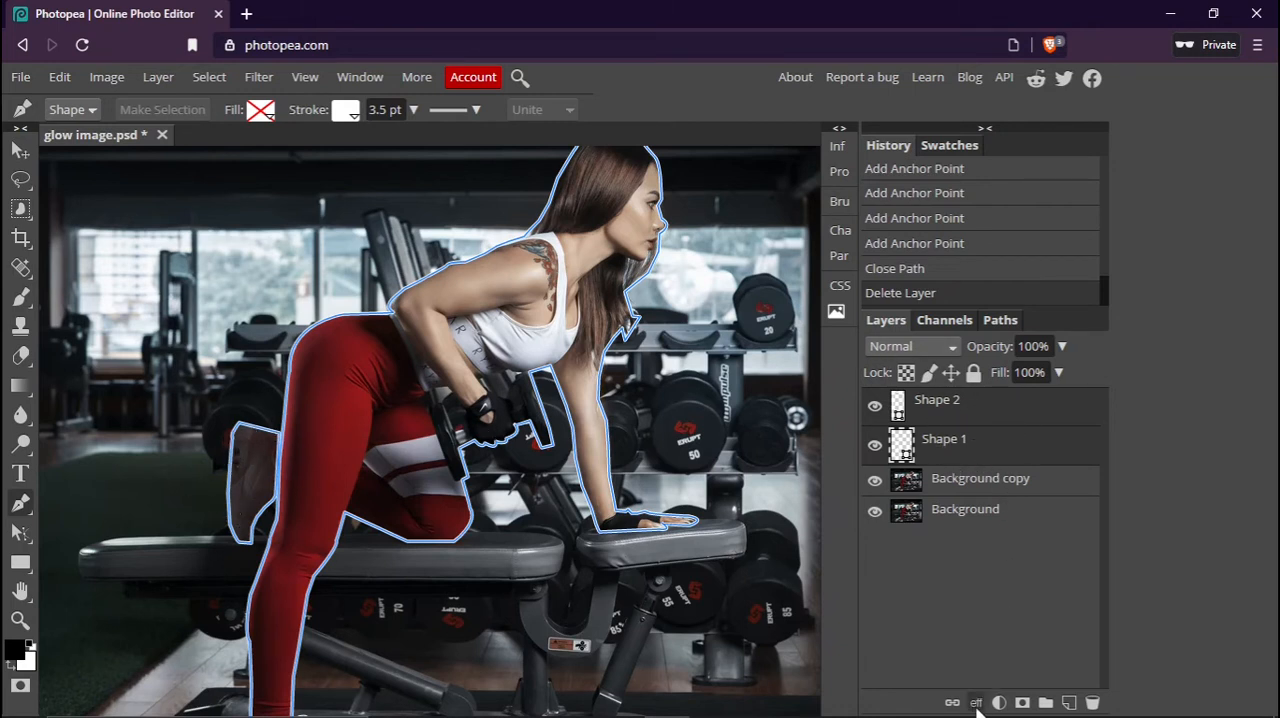
Add an Outer Glow layer effect to the Shape 2 outline and bring up its glow colour.
click(976, 702)
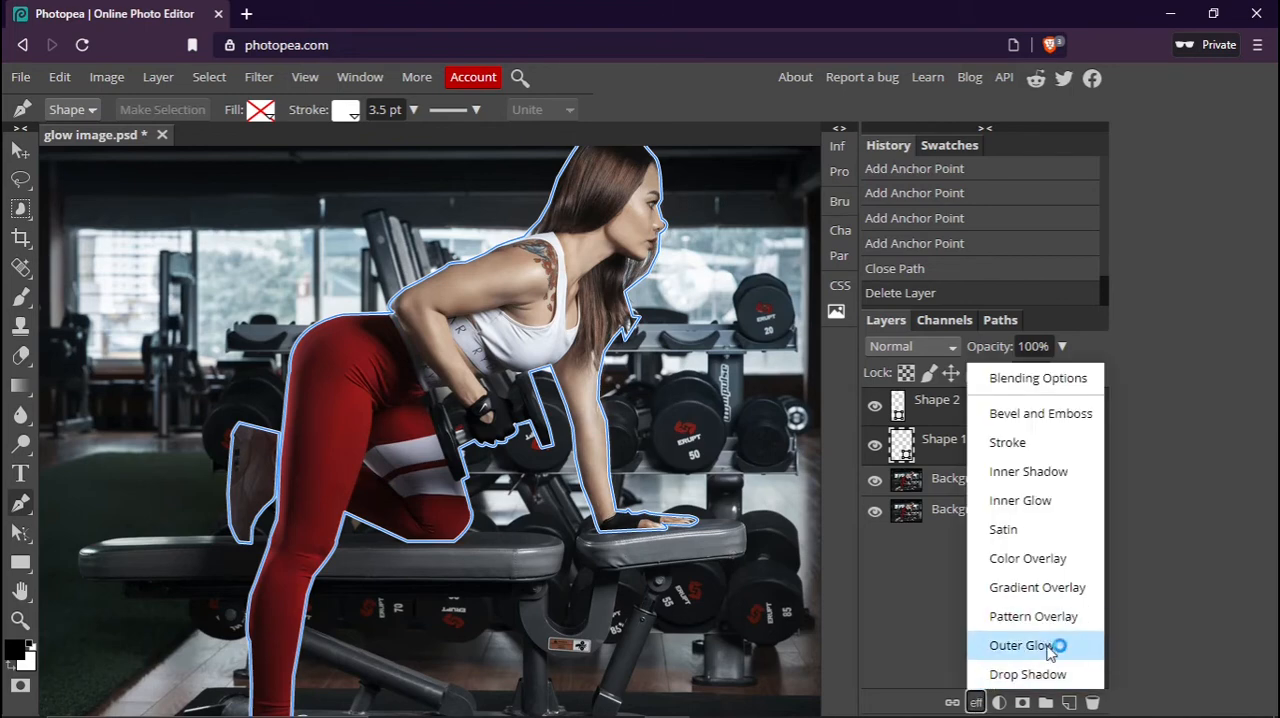
click(1020, 644)
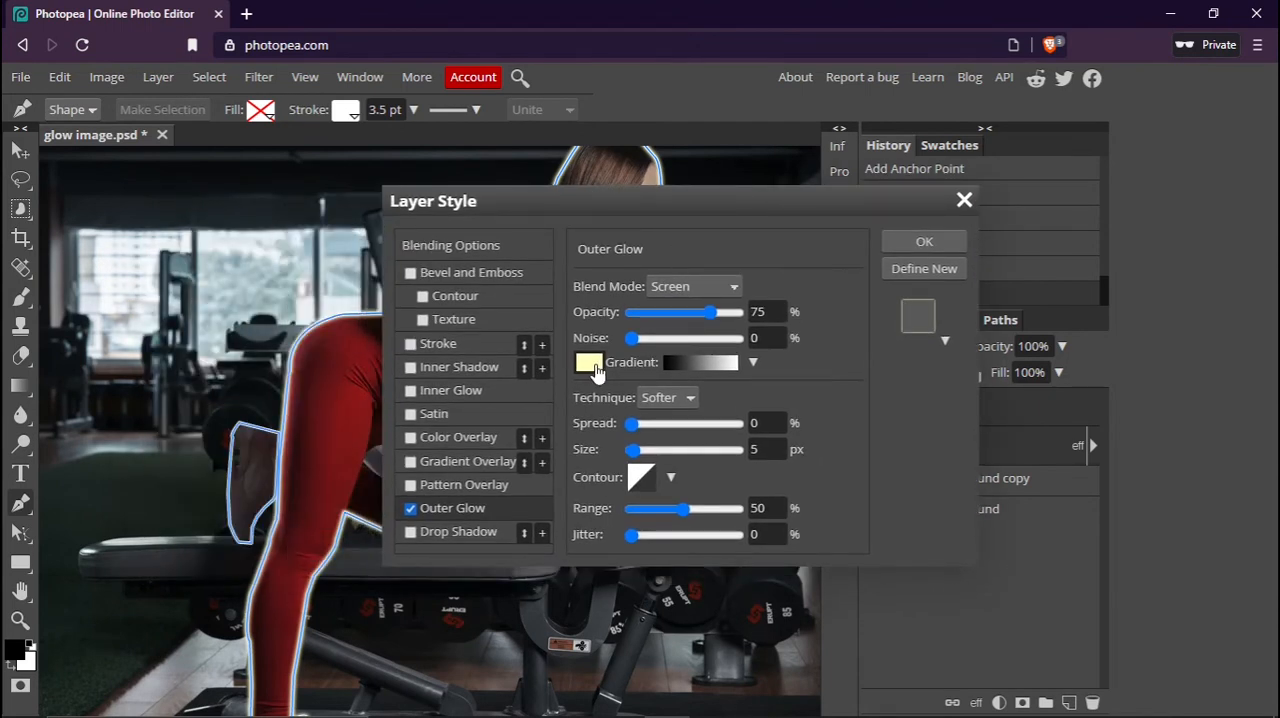
click(588, 362)
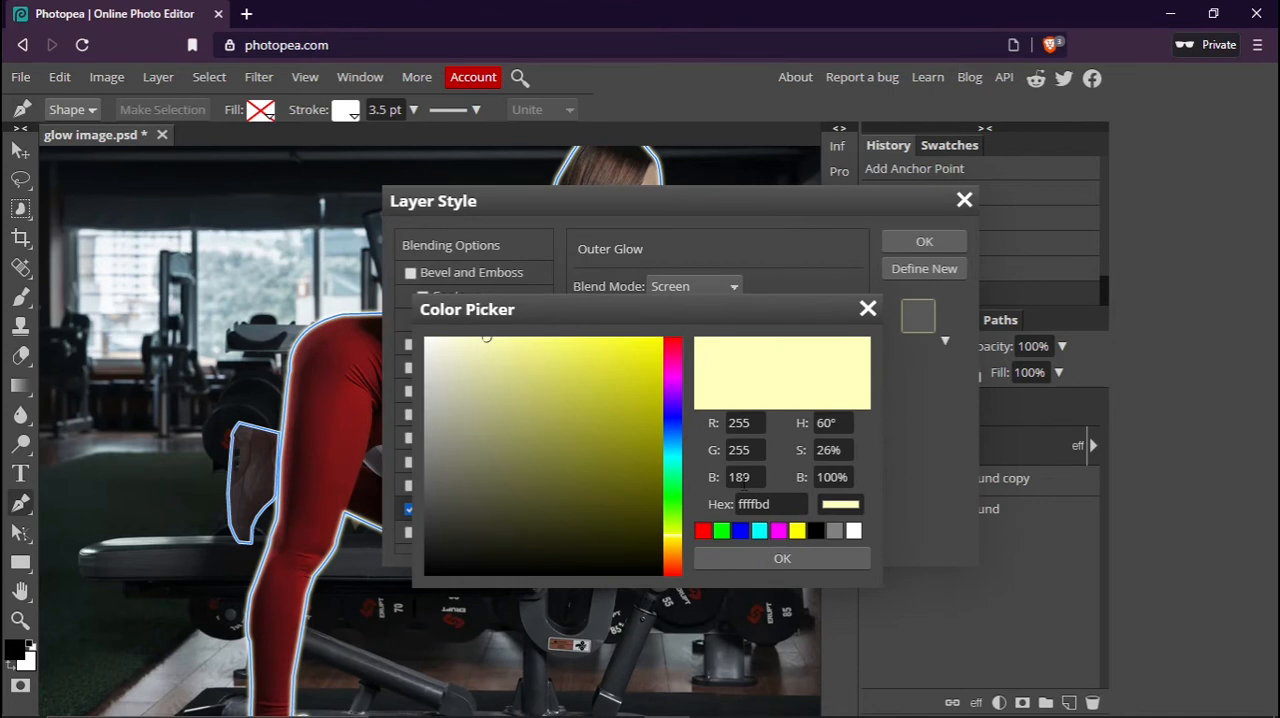
Pick light blue 60cbfd as the outer glow colour in the Color Picker.
click(672, 432)
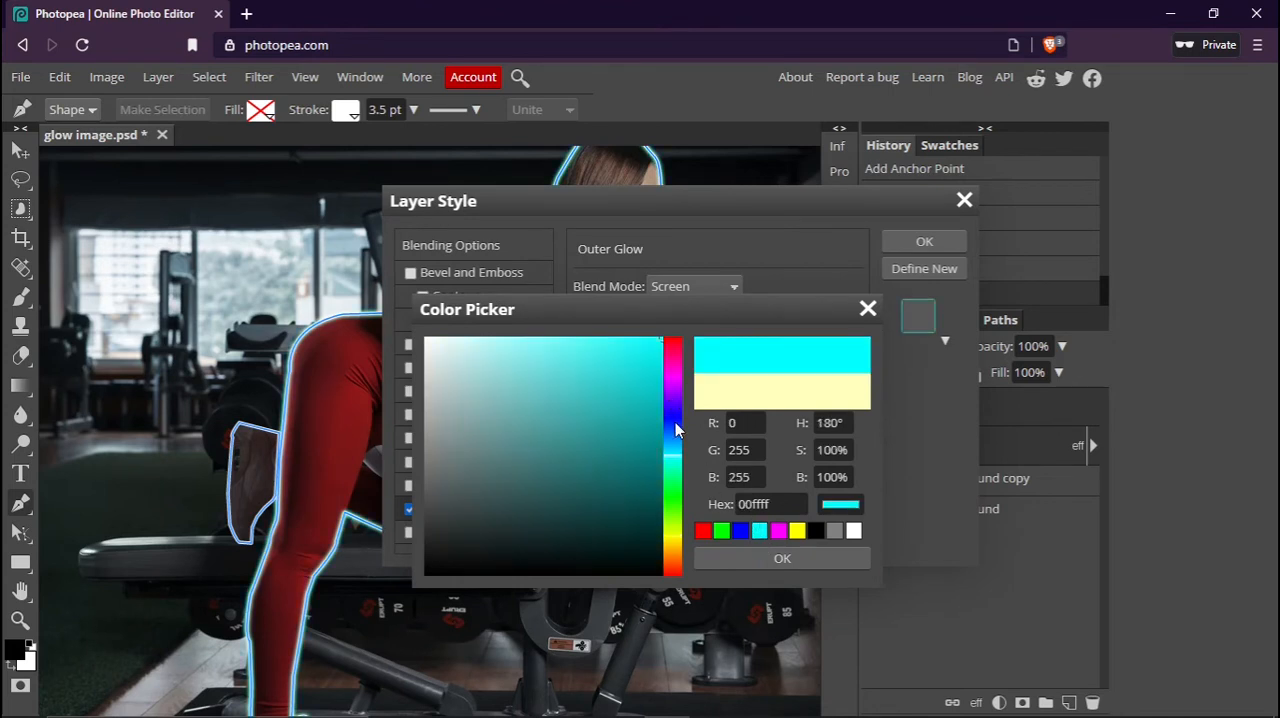
click(576, 348)
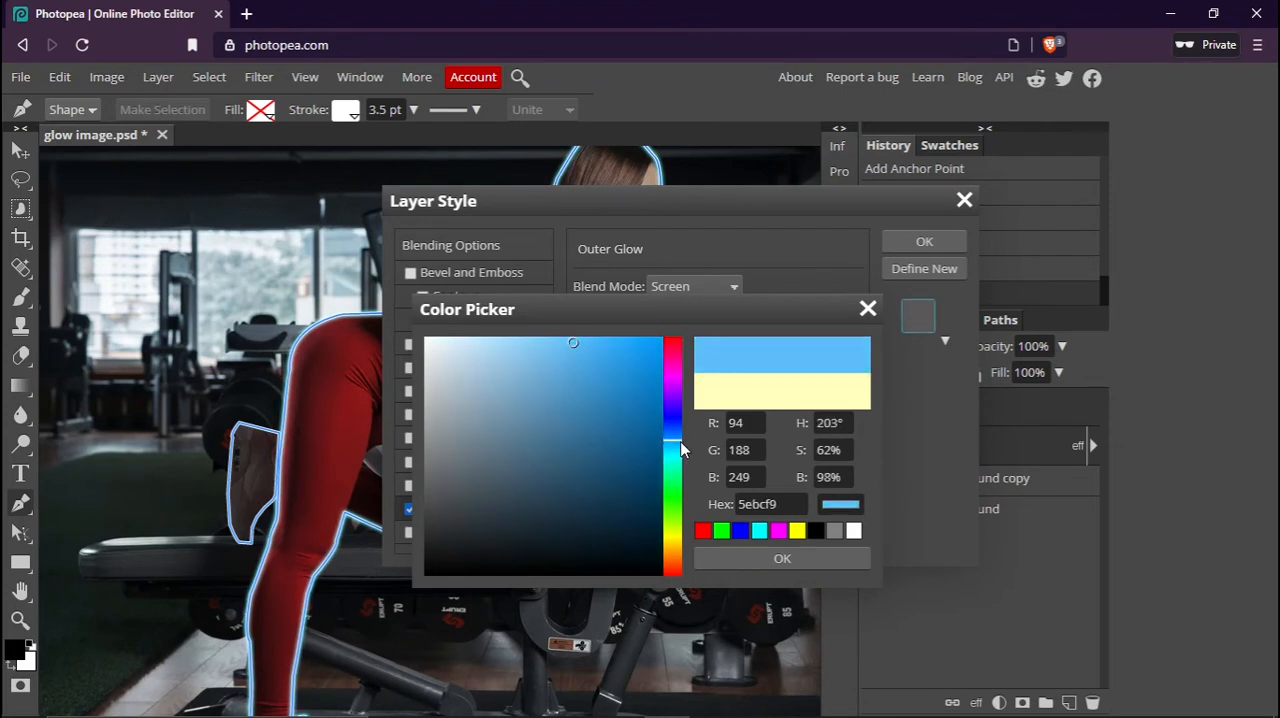
click(572, 344)
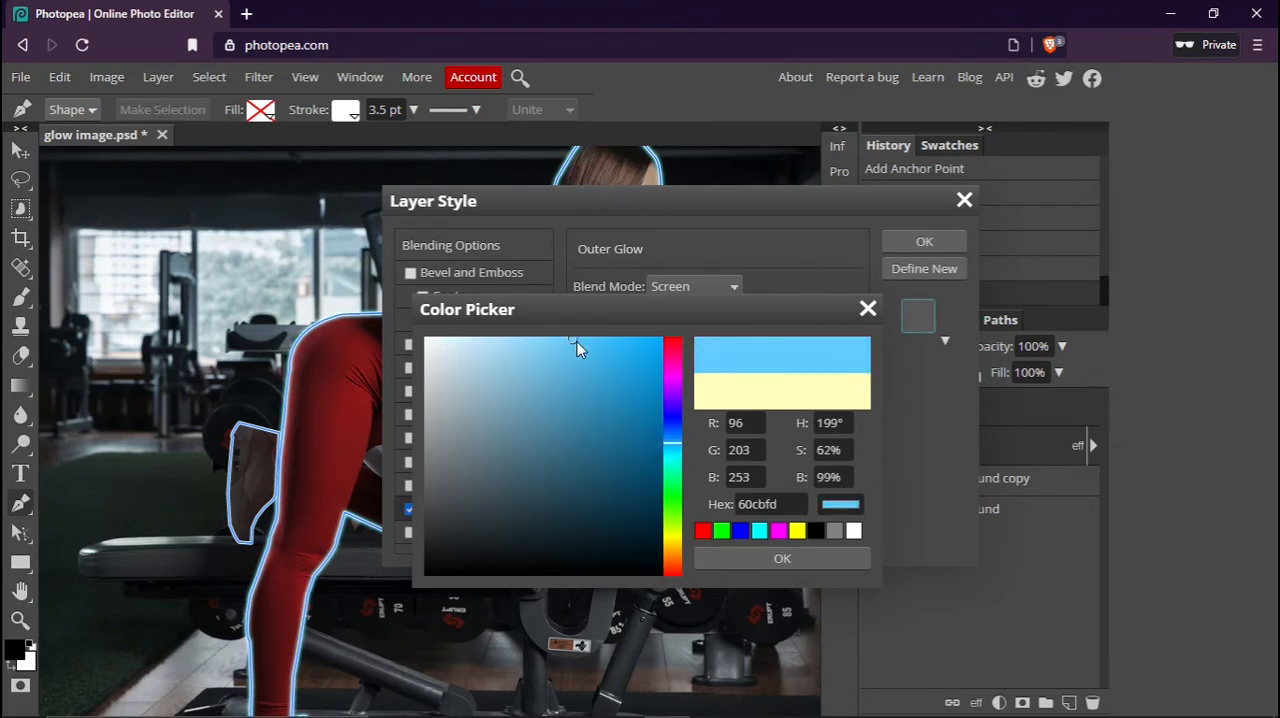
click(782, 558)
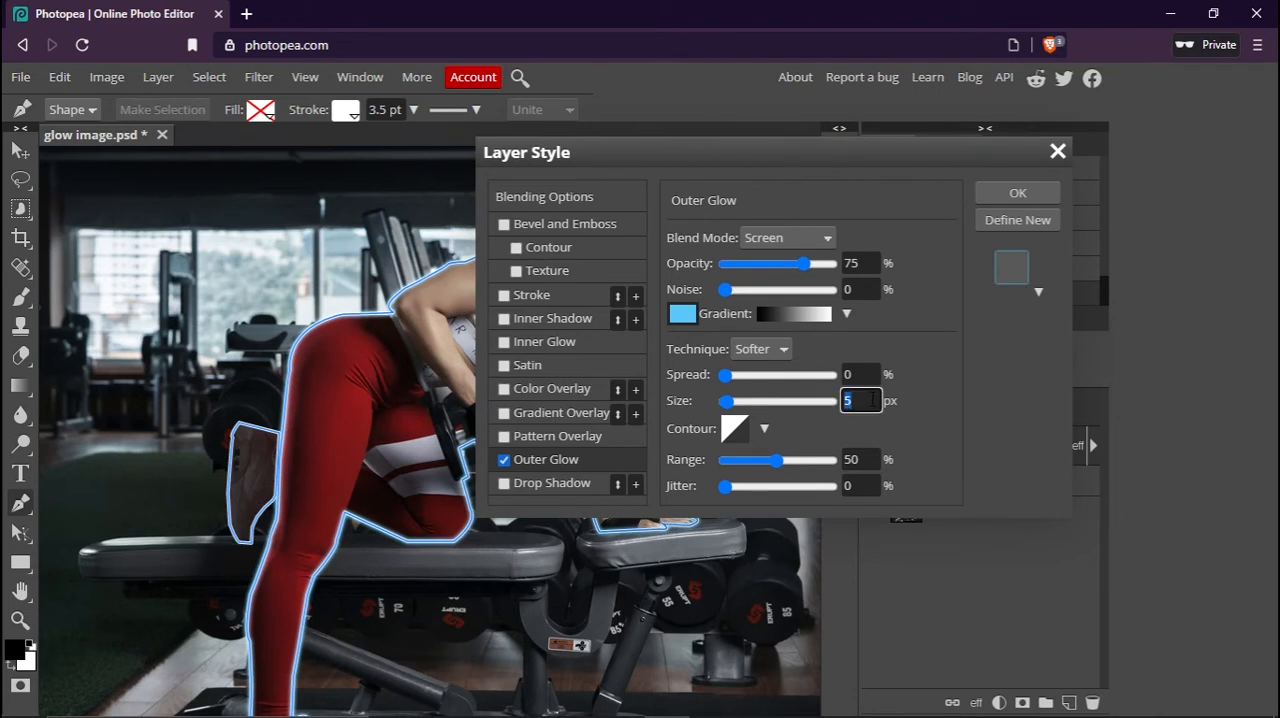
Give the outer glow Size 15 and Spread 10, then copy its hex colour code.
text(15)
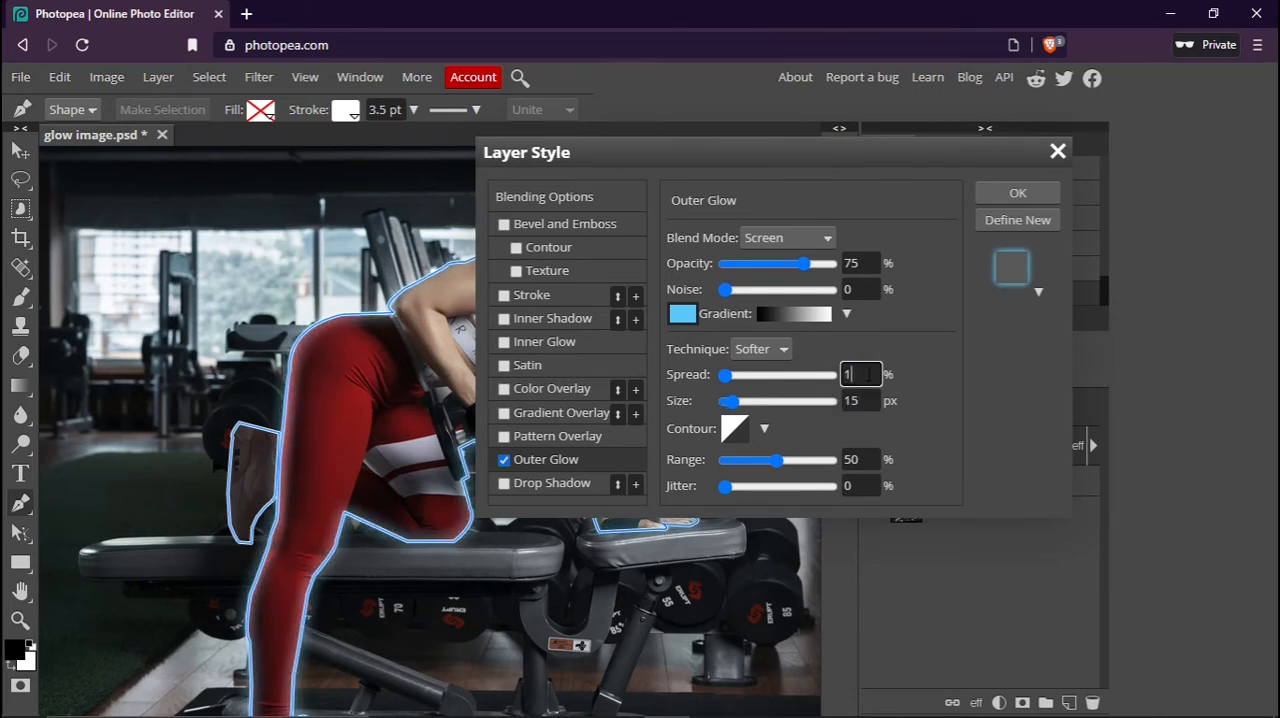
text(10)
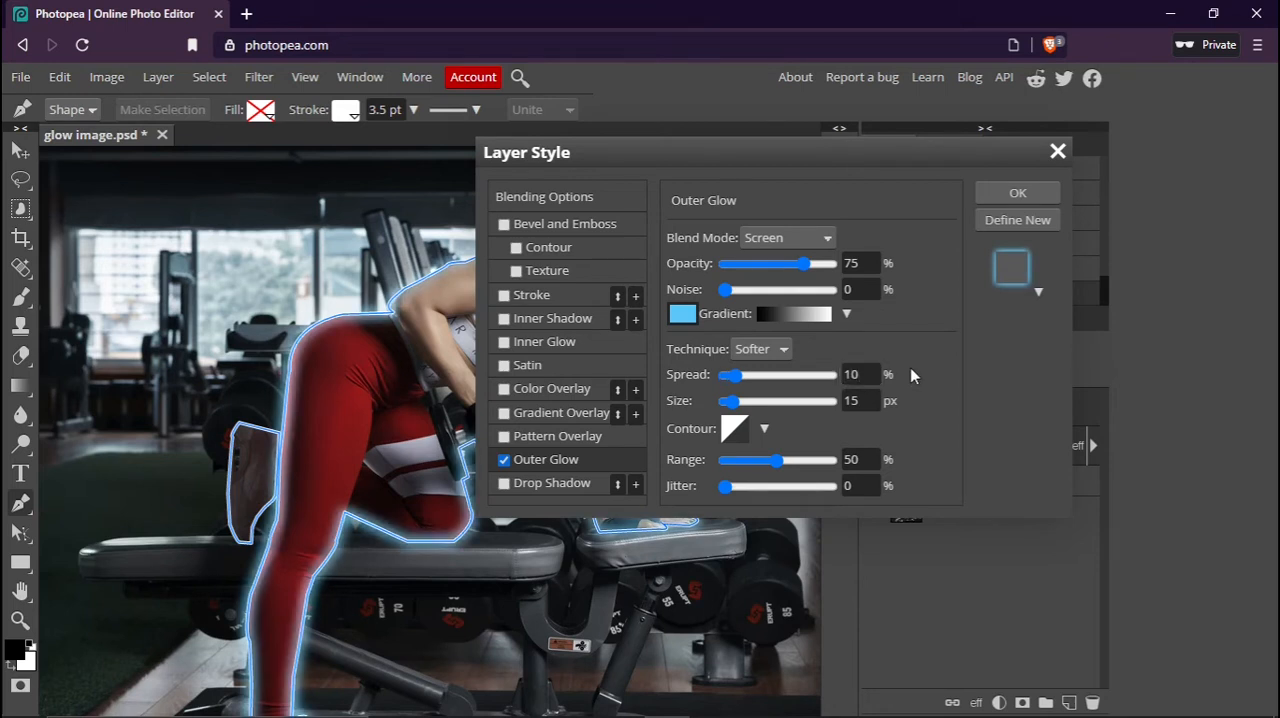
mouse_move(944, 420)
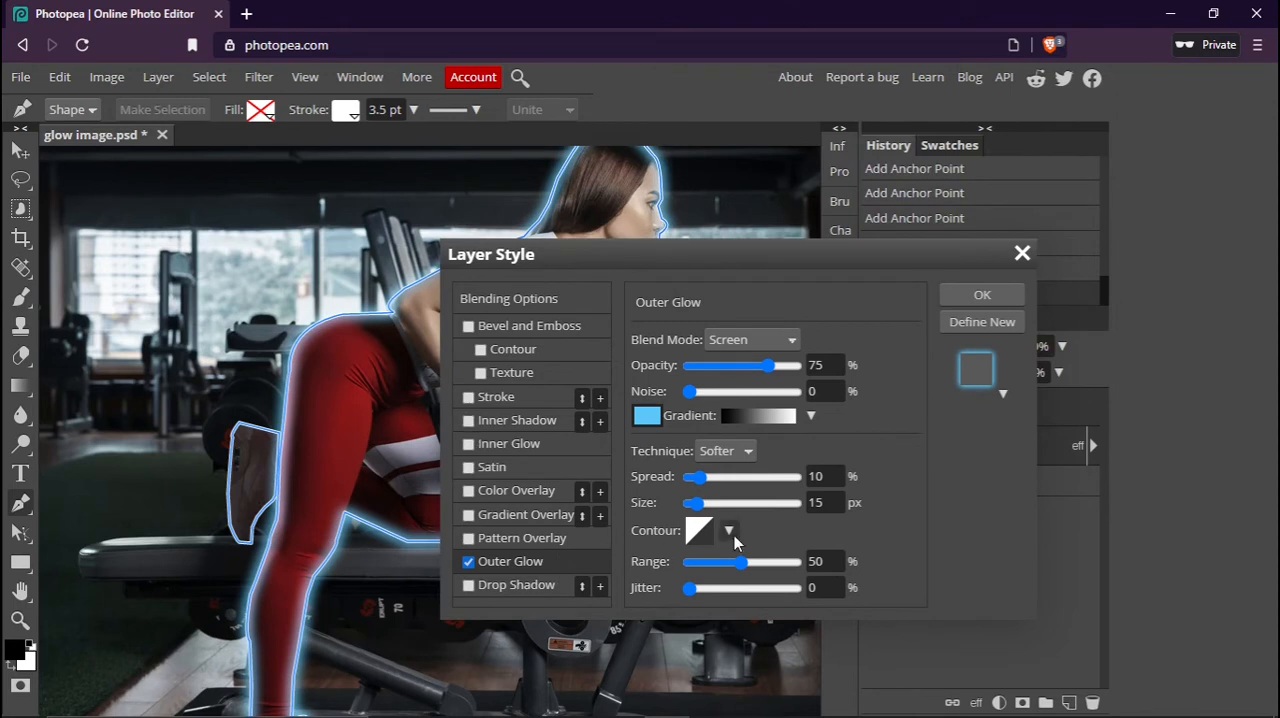
click(648, 416)
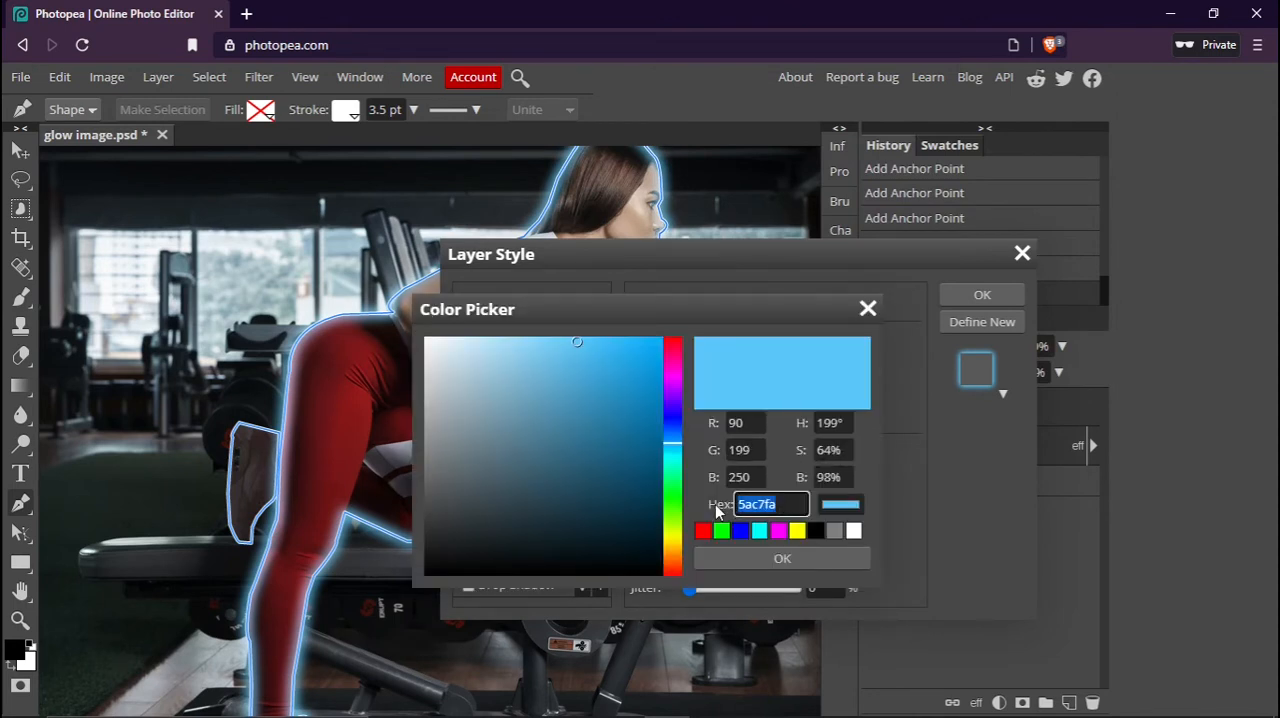
click(782, 558)
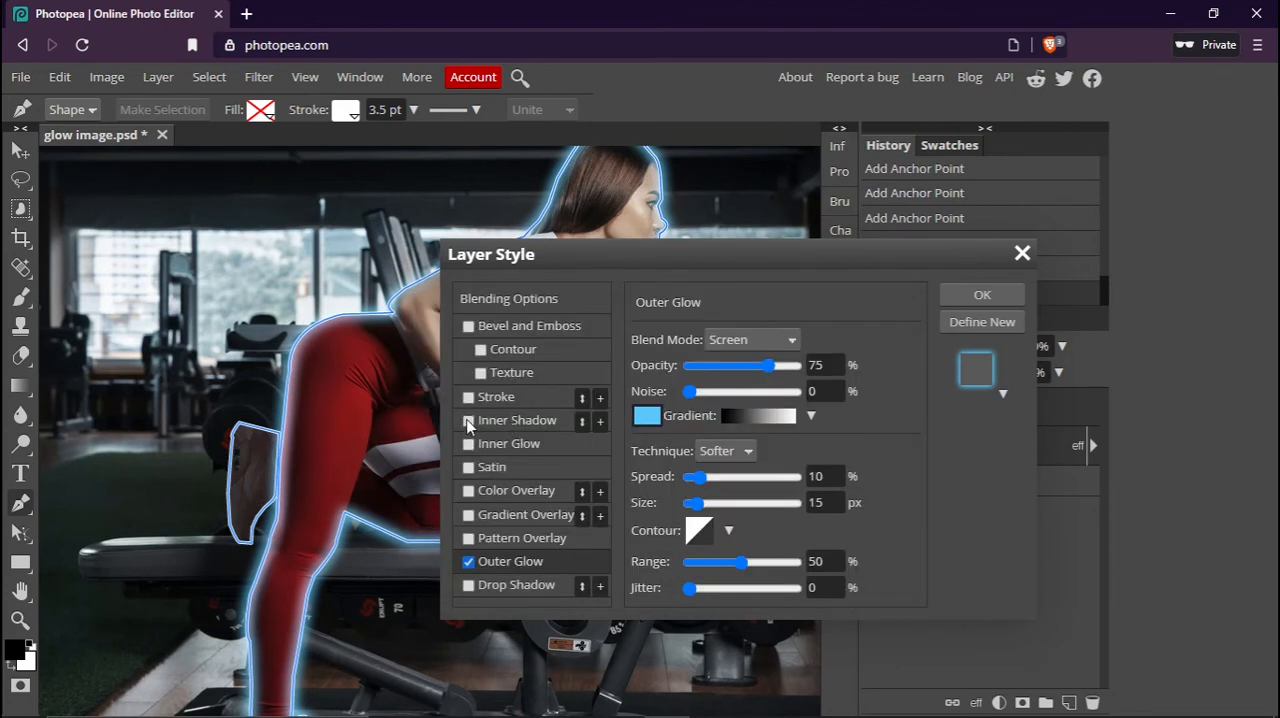
Add an Inner Shadow coloured 5ac7fa and apply the glow and shadow effects.
click(468, 420)
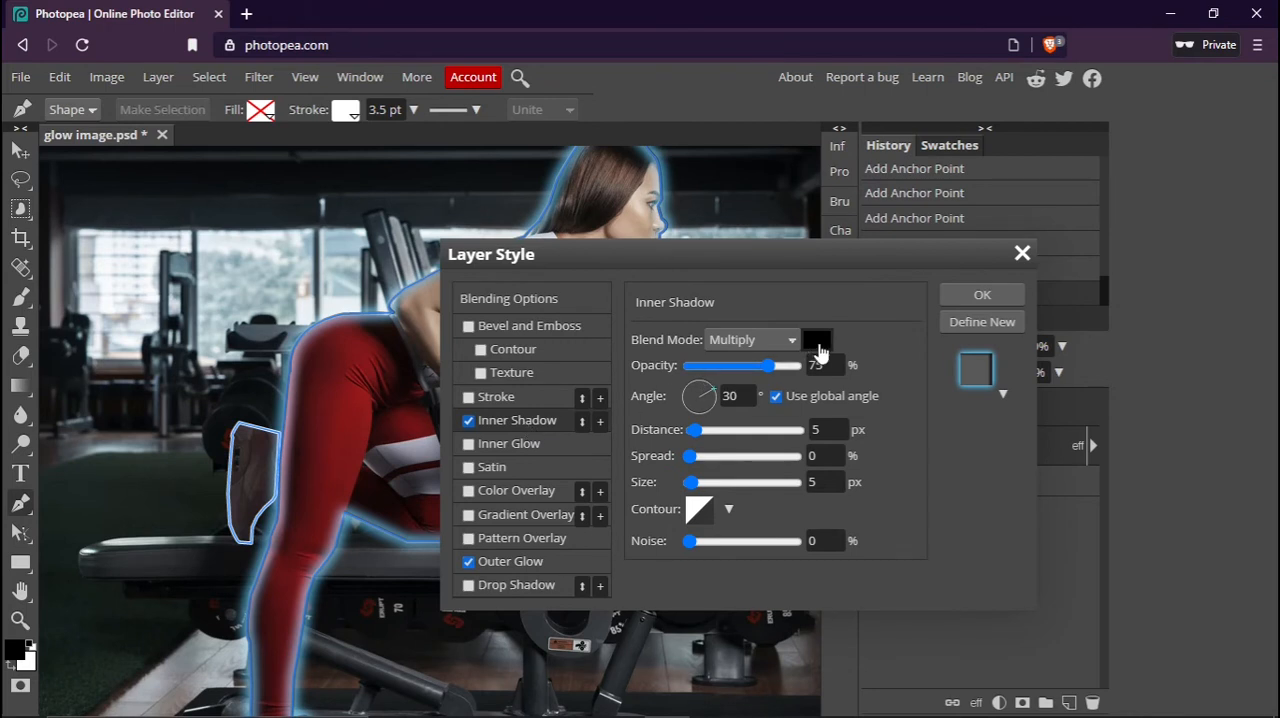
click(816, 340)
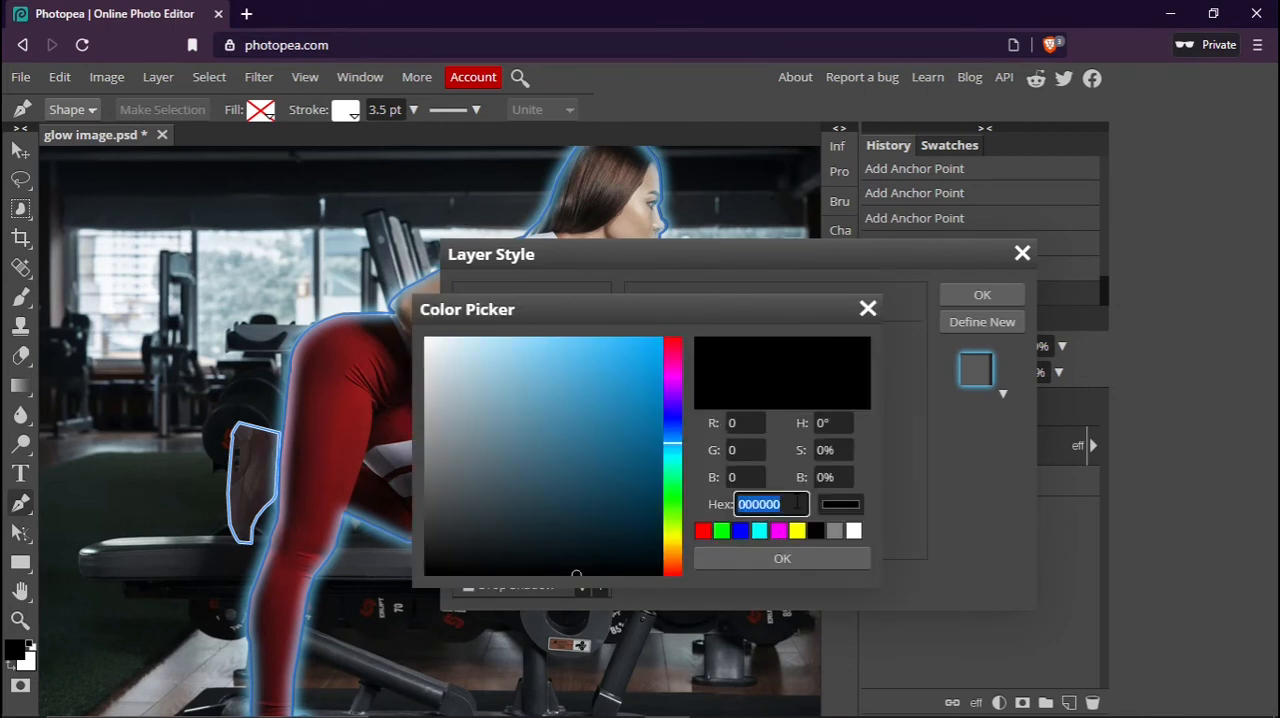
text(5ac7fa)
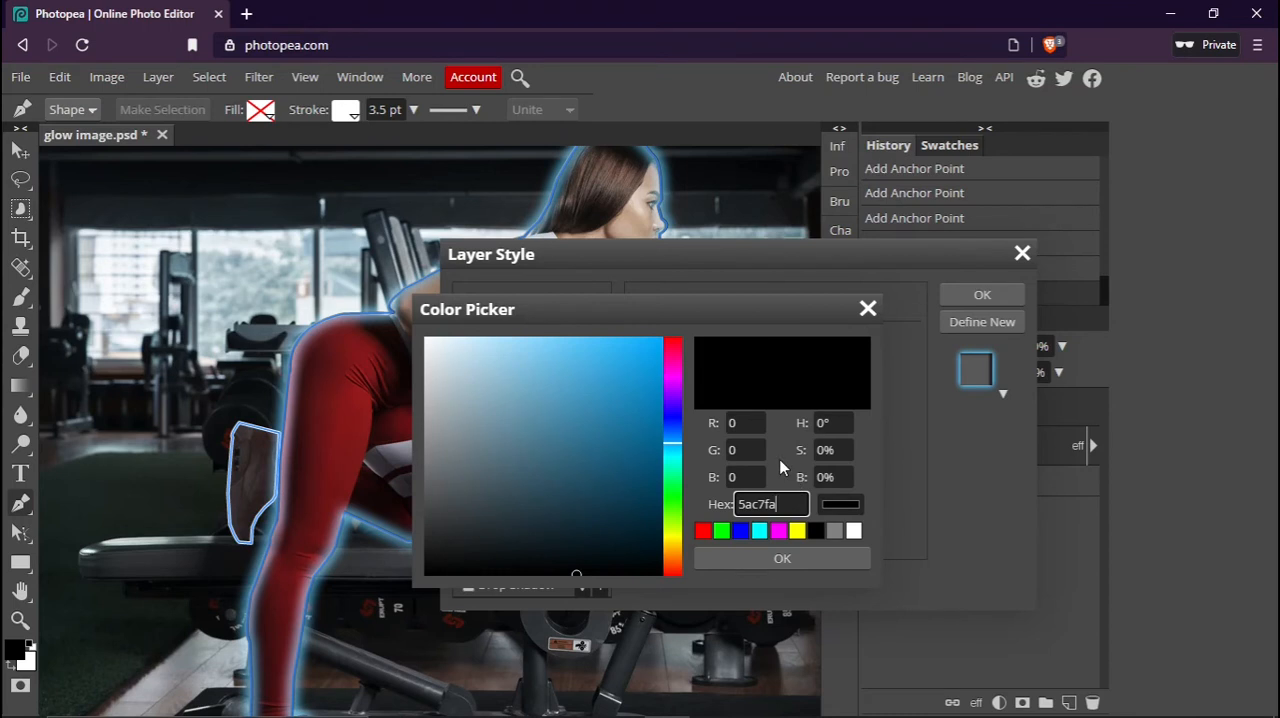
click(782, 558)
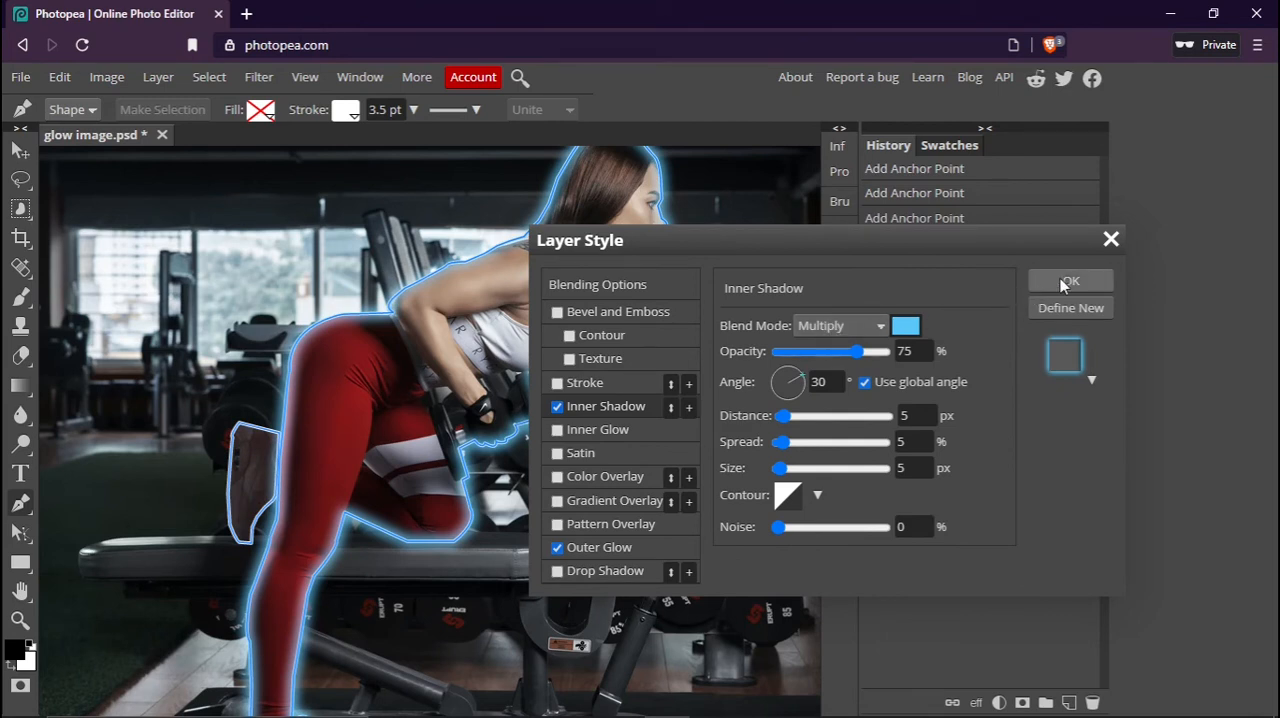
click(1070, 280)
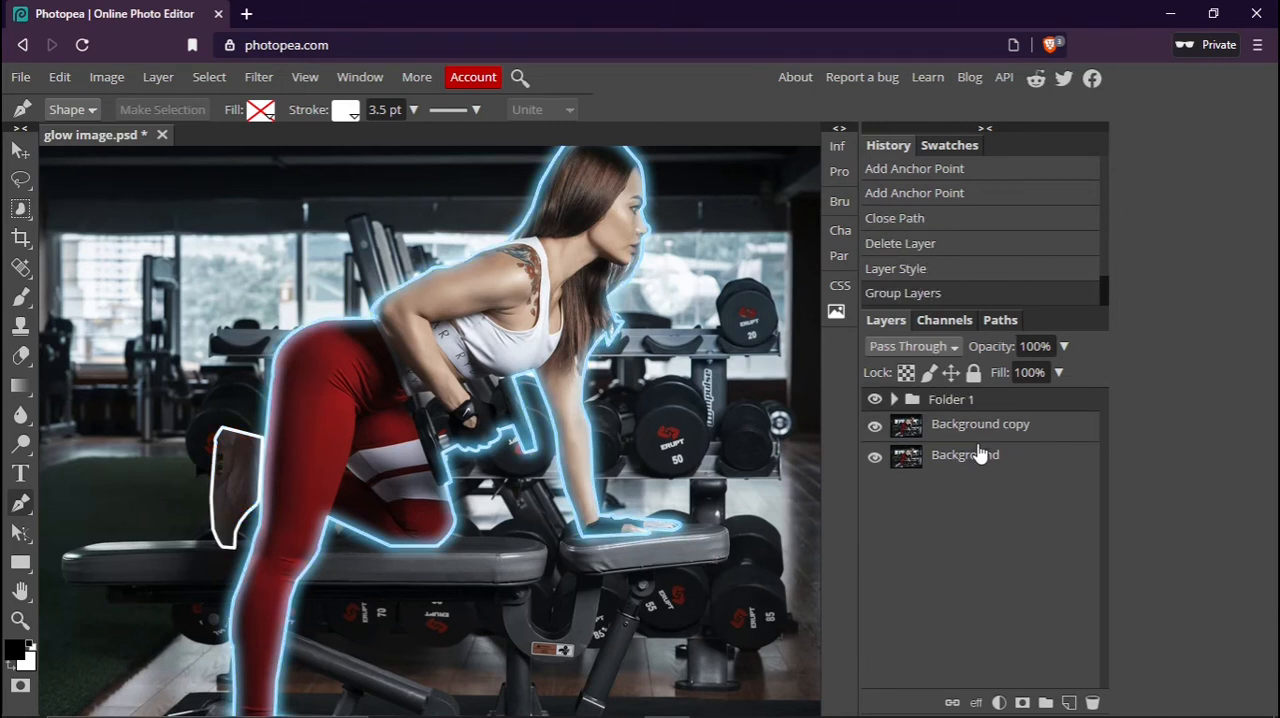
Expand Folder 1 and move the Outer Glow and Inner Shadow styles onto the folder.
click(892, 400)
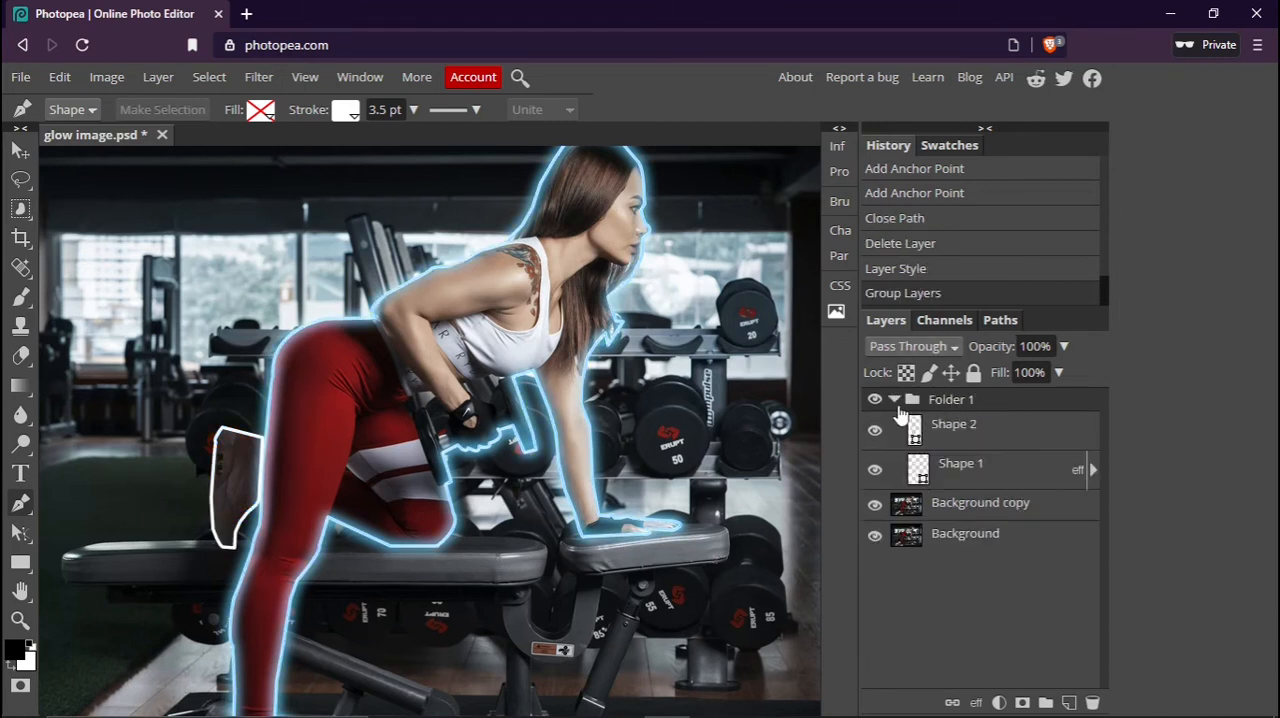
click(1092, 468)
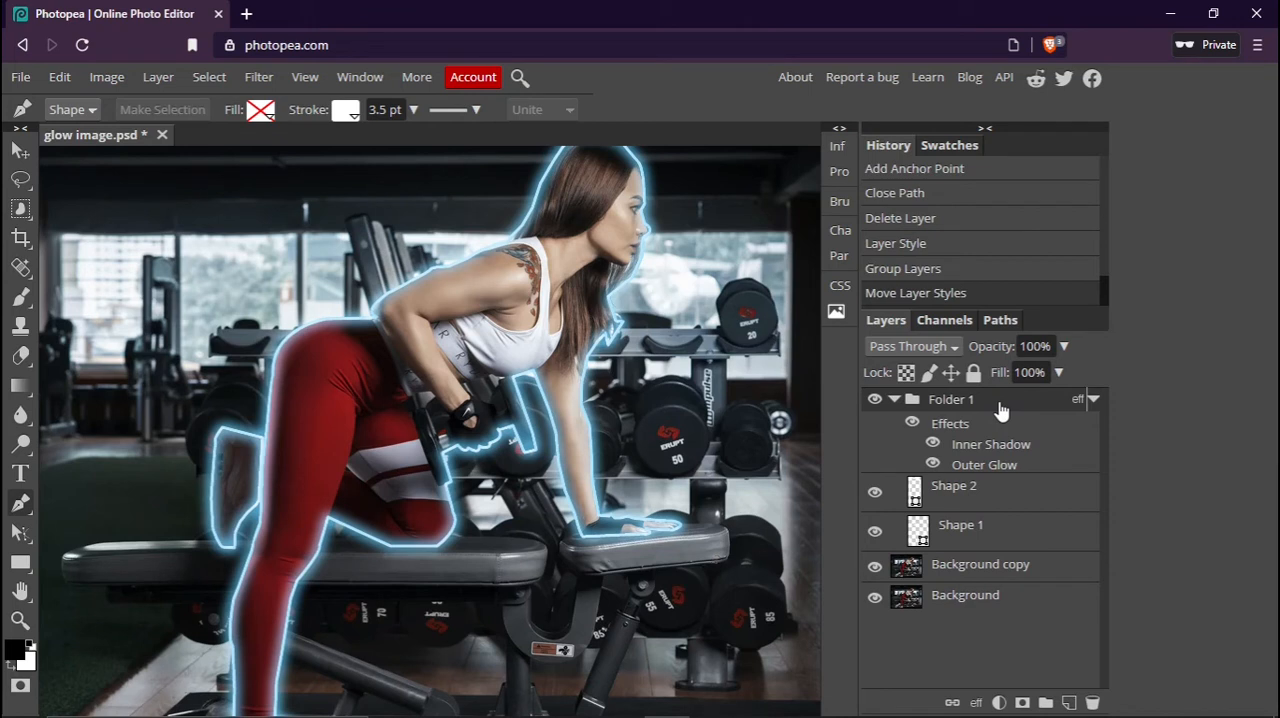
mouse_move(664, 198)
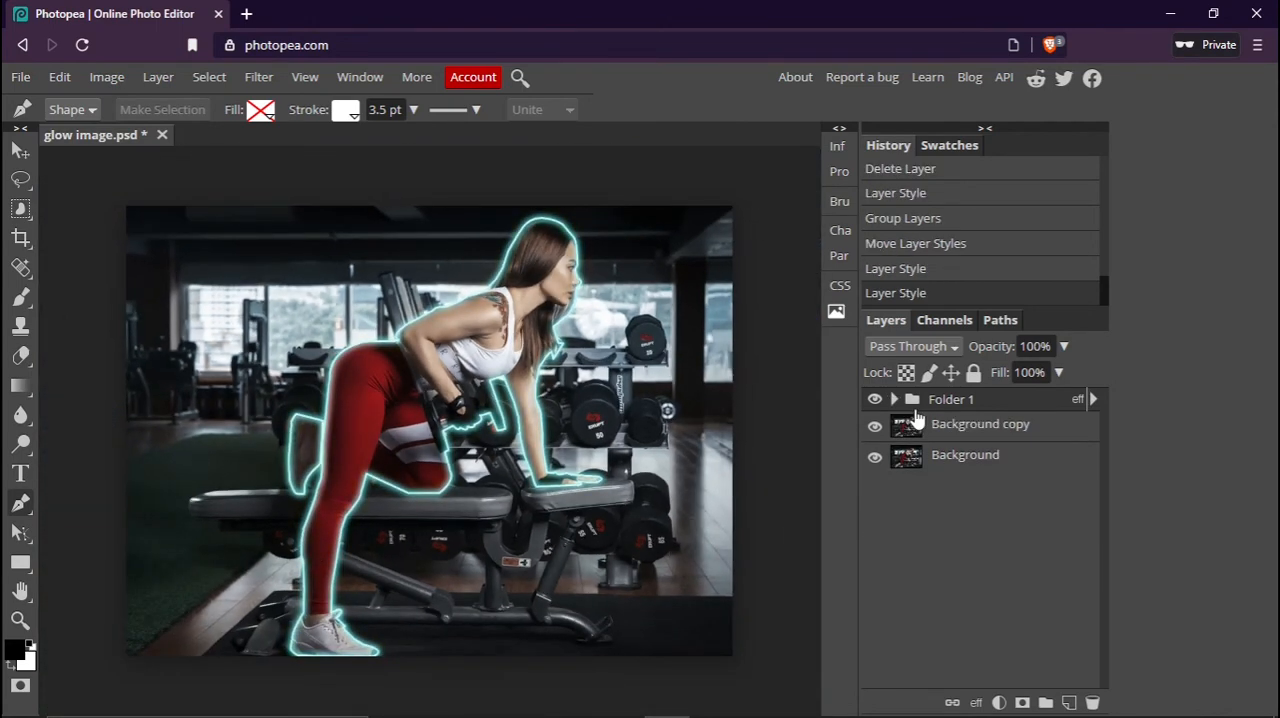
mouse_move(336, 350)
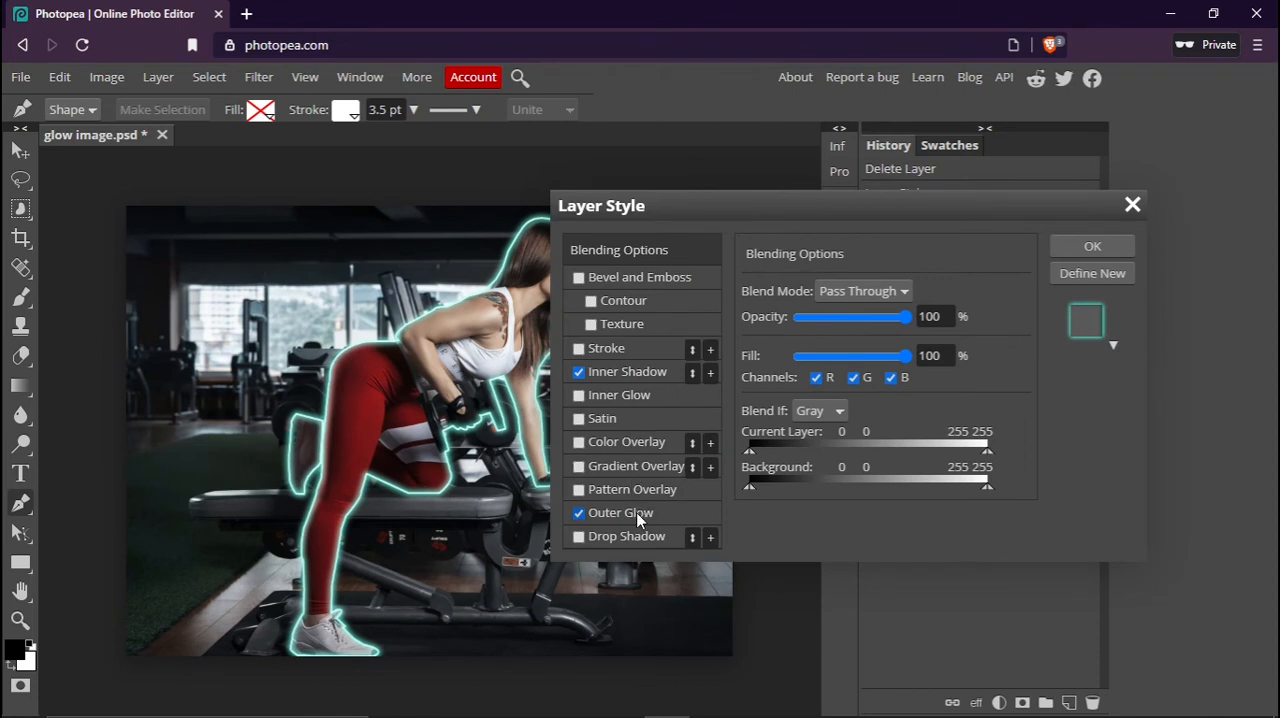
Set Folder 1's outer glow colour to cyan #3efafa.
click(620, 512)
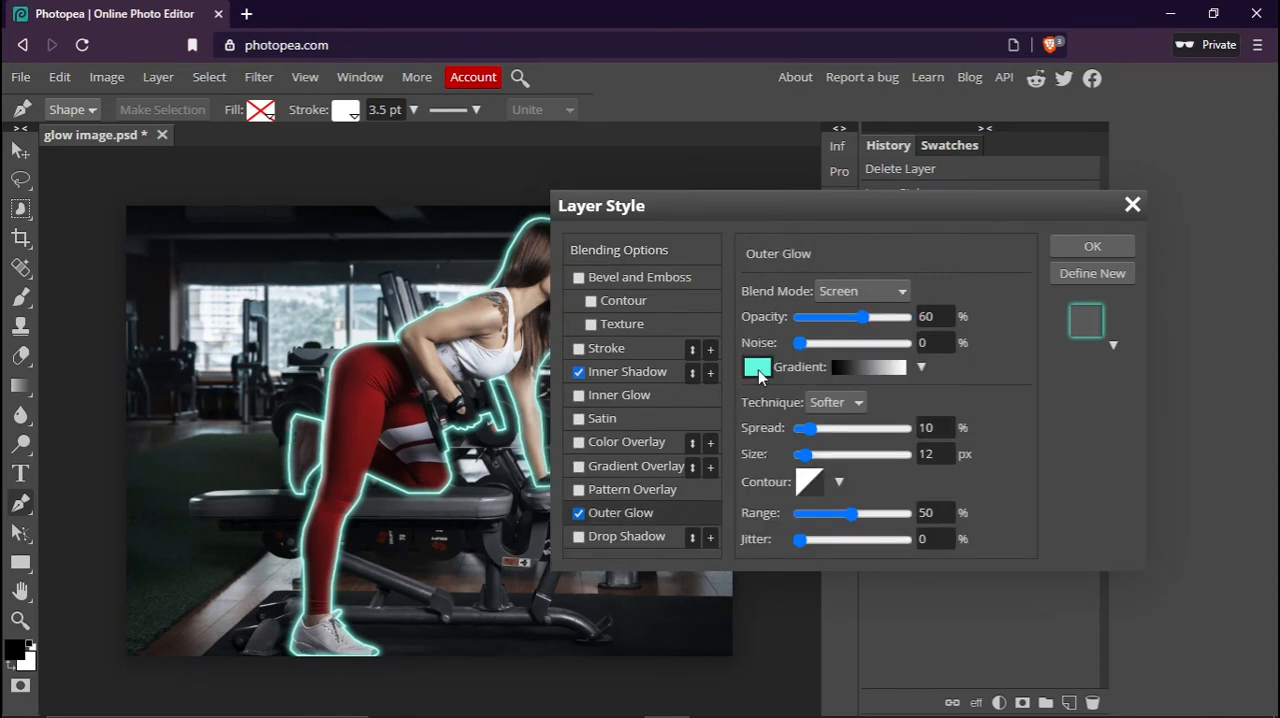
click(756, 368)
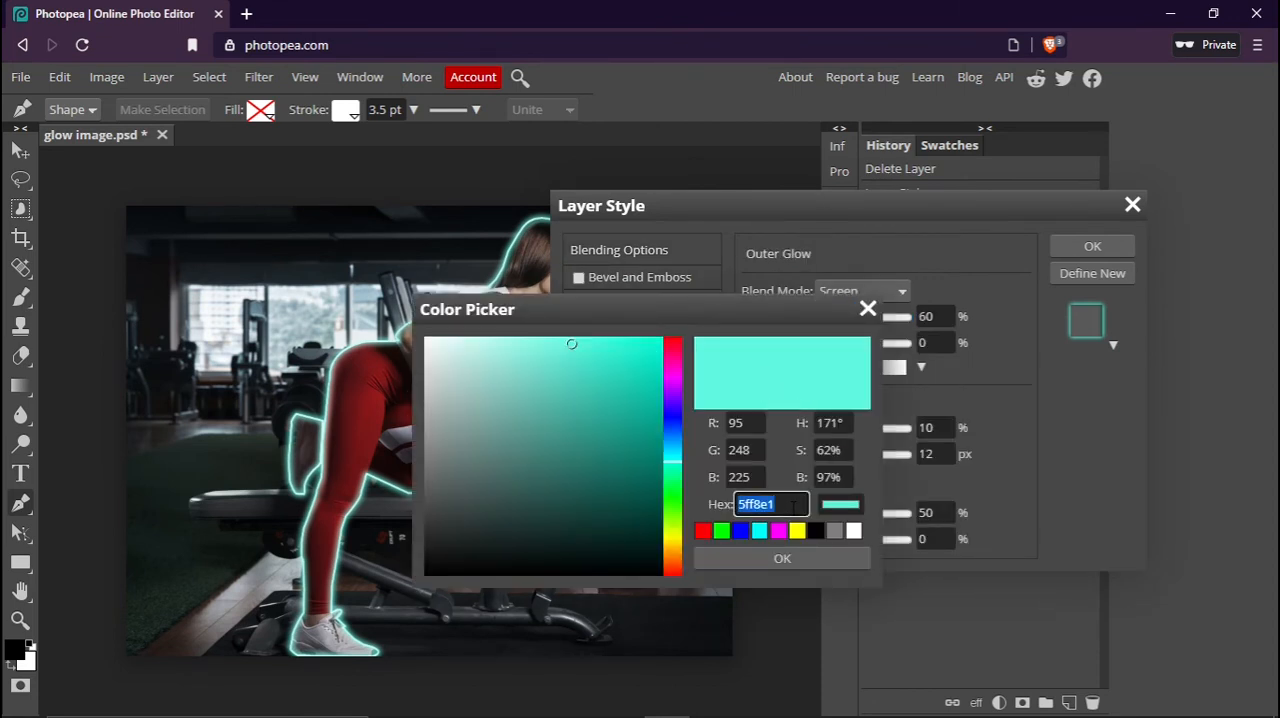
text(3efafa)
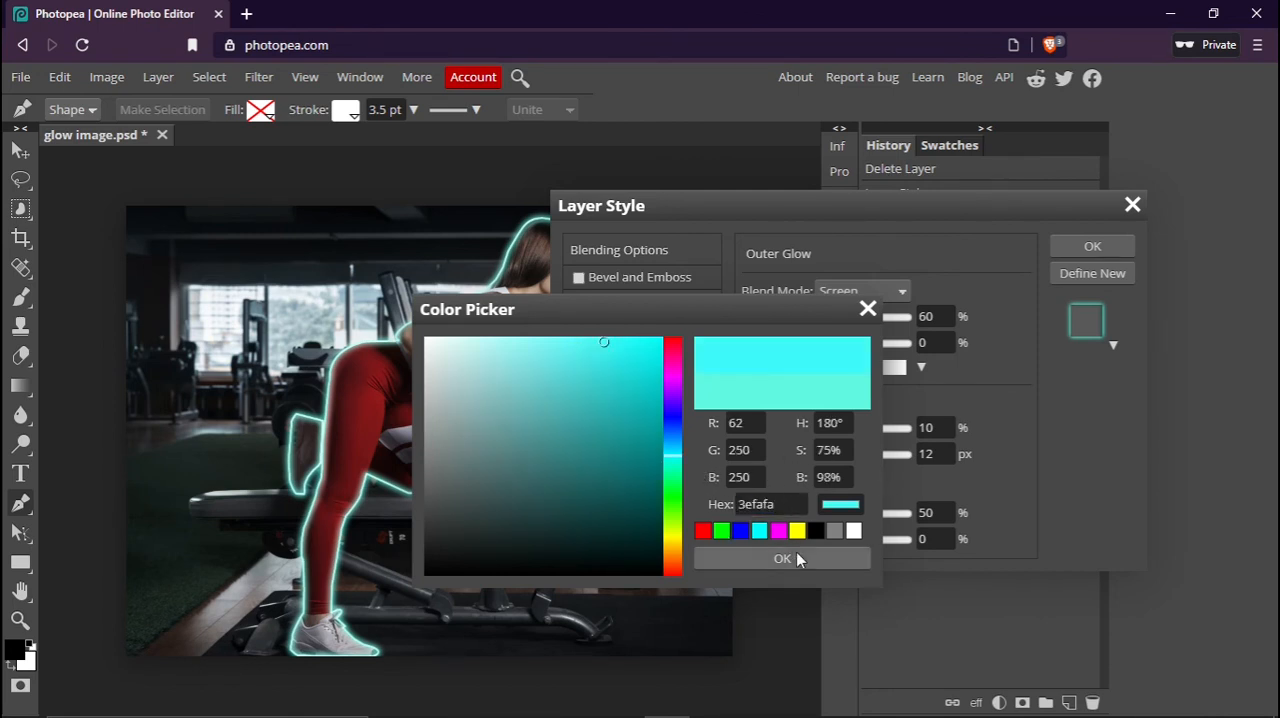
click(782, 558)
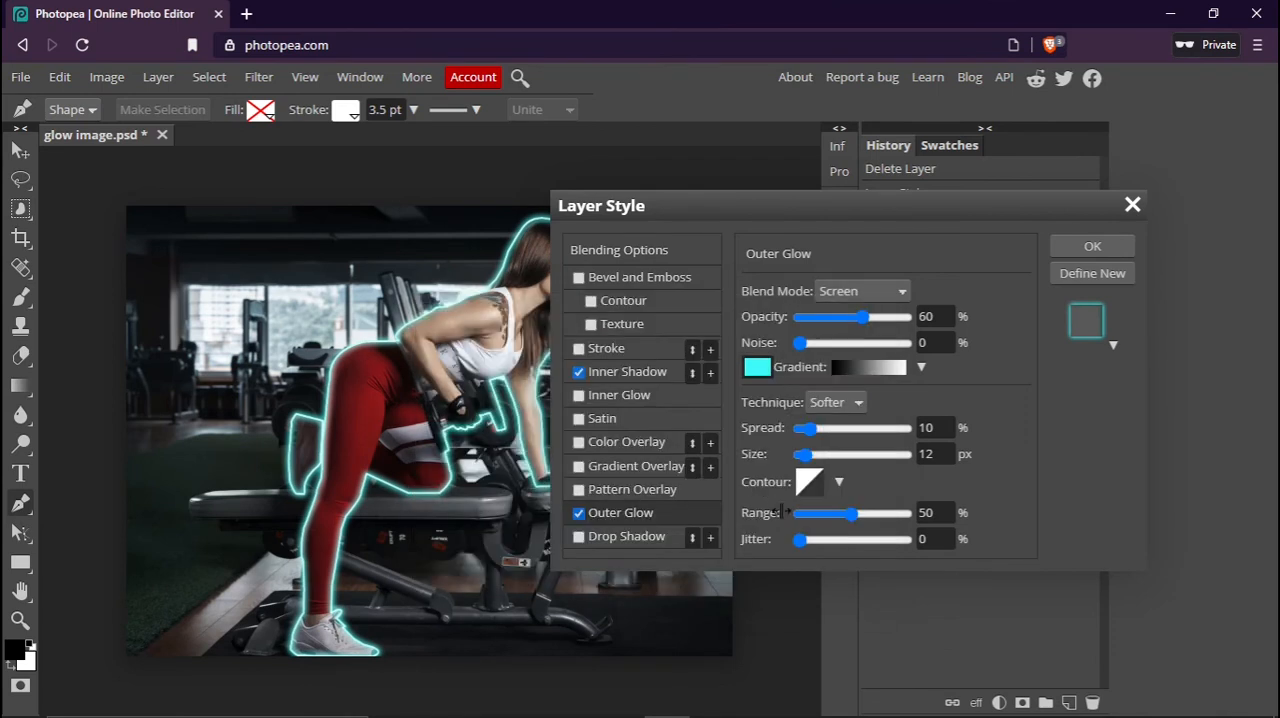
Set the inner shadow to the same cyan #3efafa and apply the folder styles.
click(628, 372)
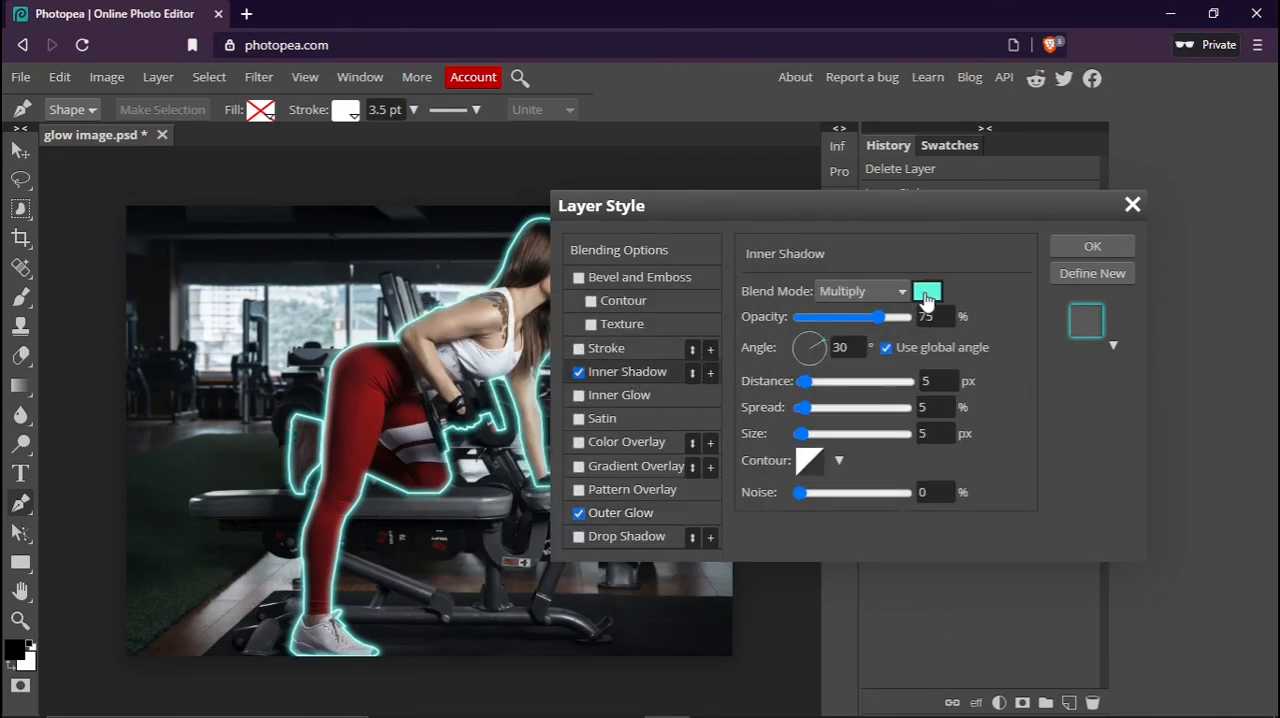
click(926, 292)
text(3efafa)
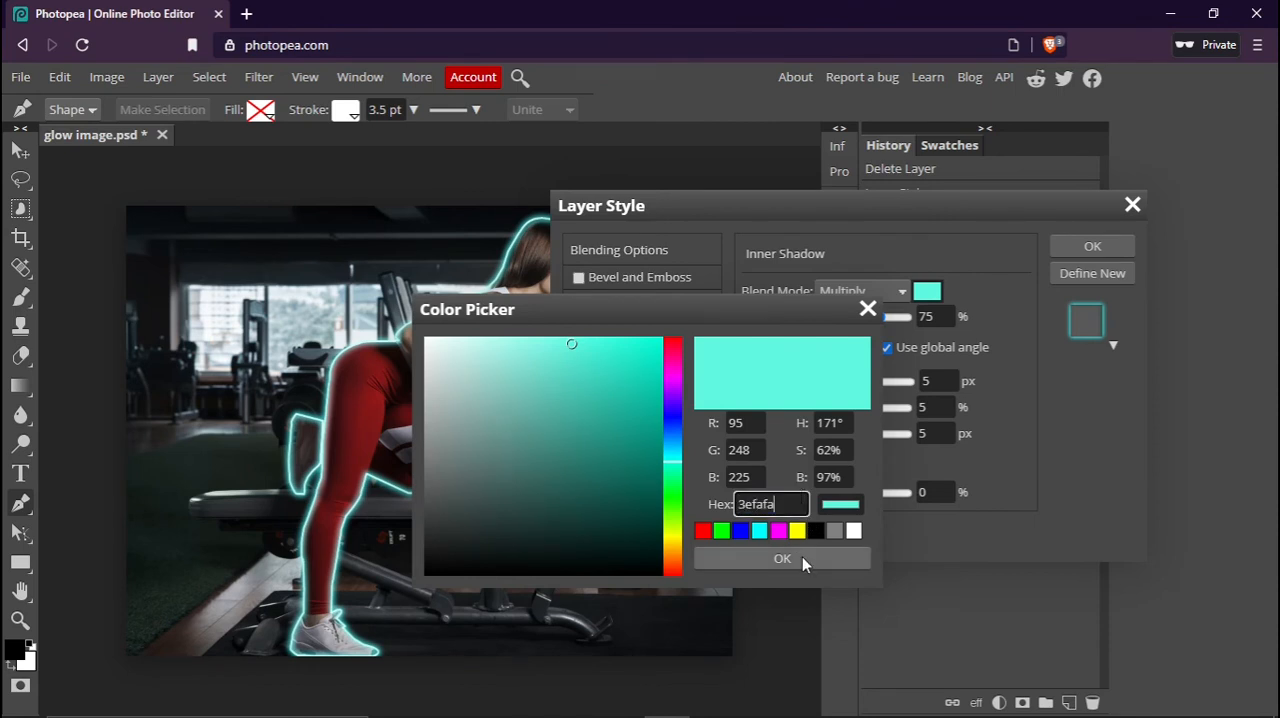
click(782, 558)
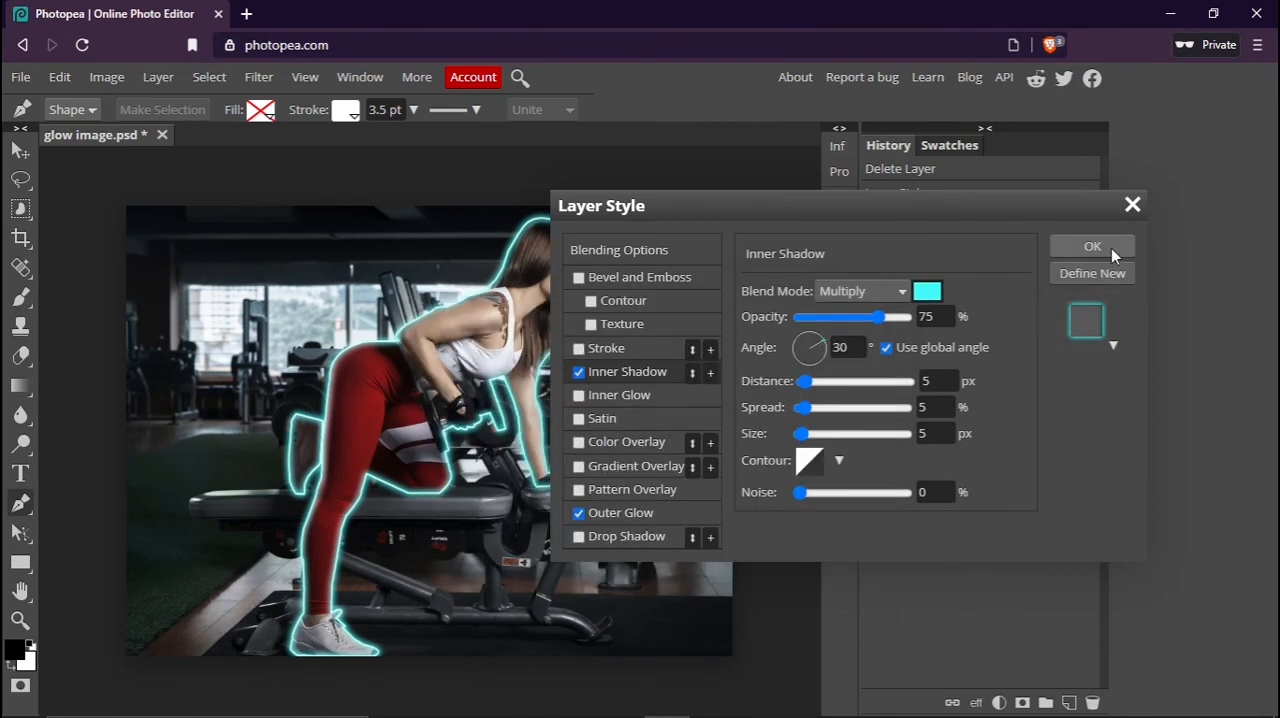
click(1092, 248)
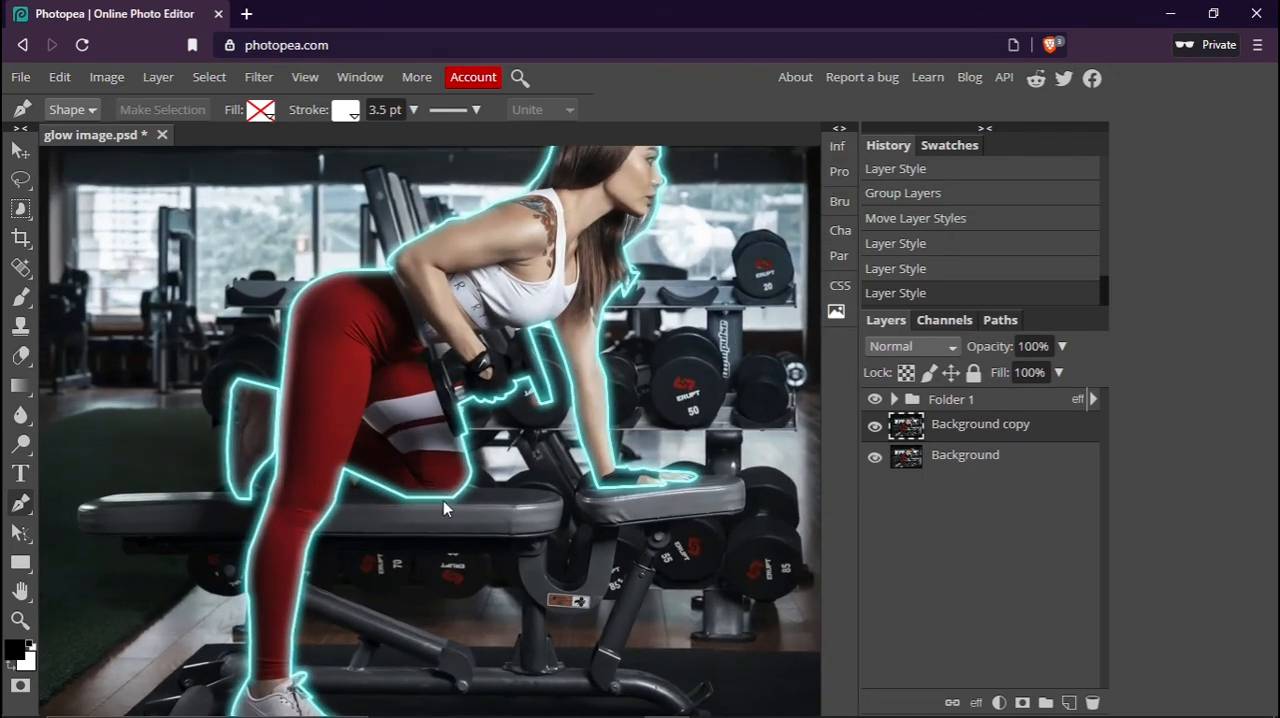
mouse_move(452, 498)
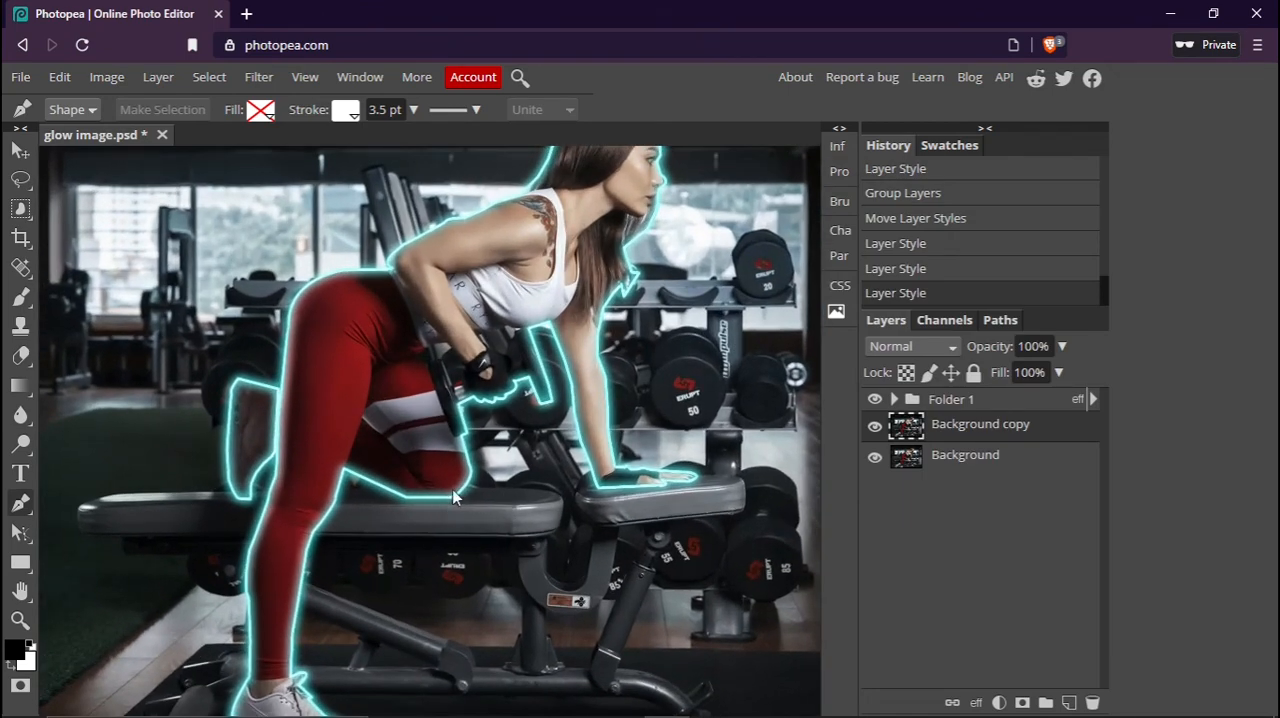
mouse_move(448, 504)
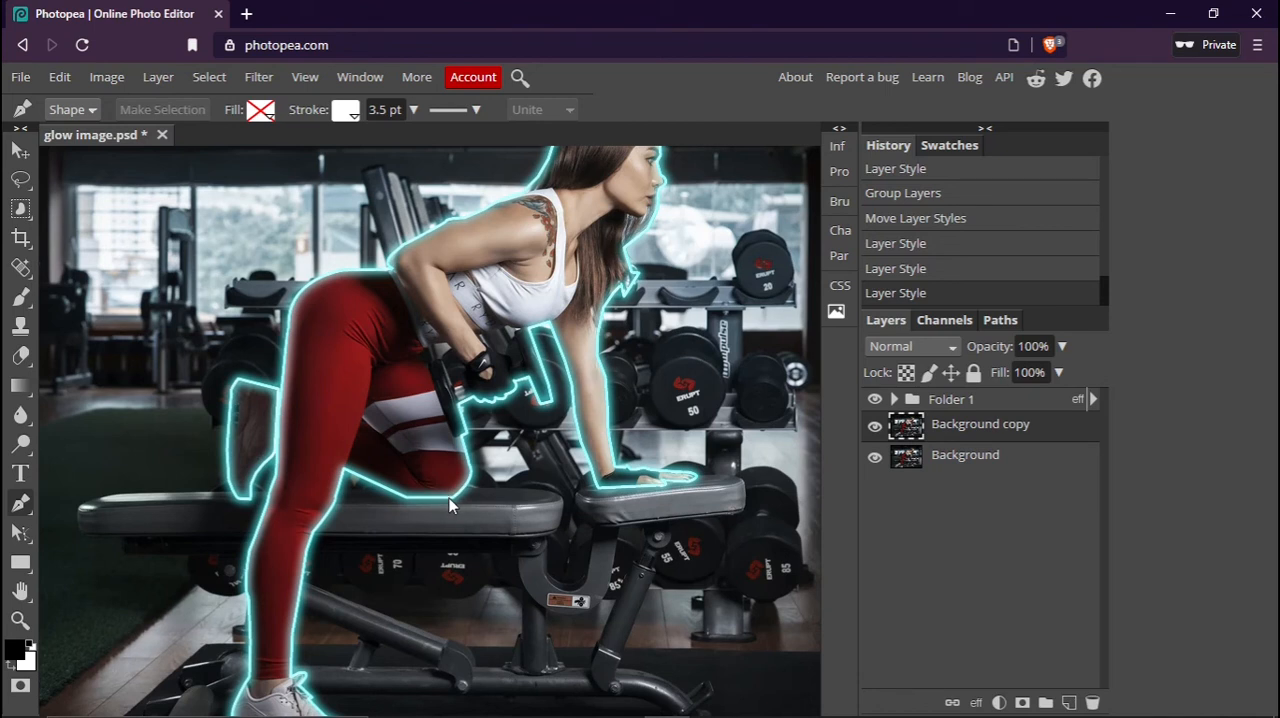
mouse_move(1088, 416)
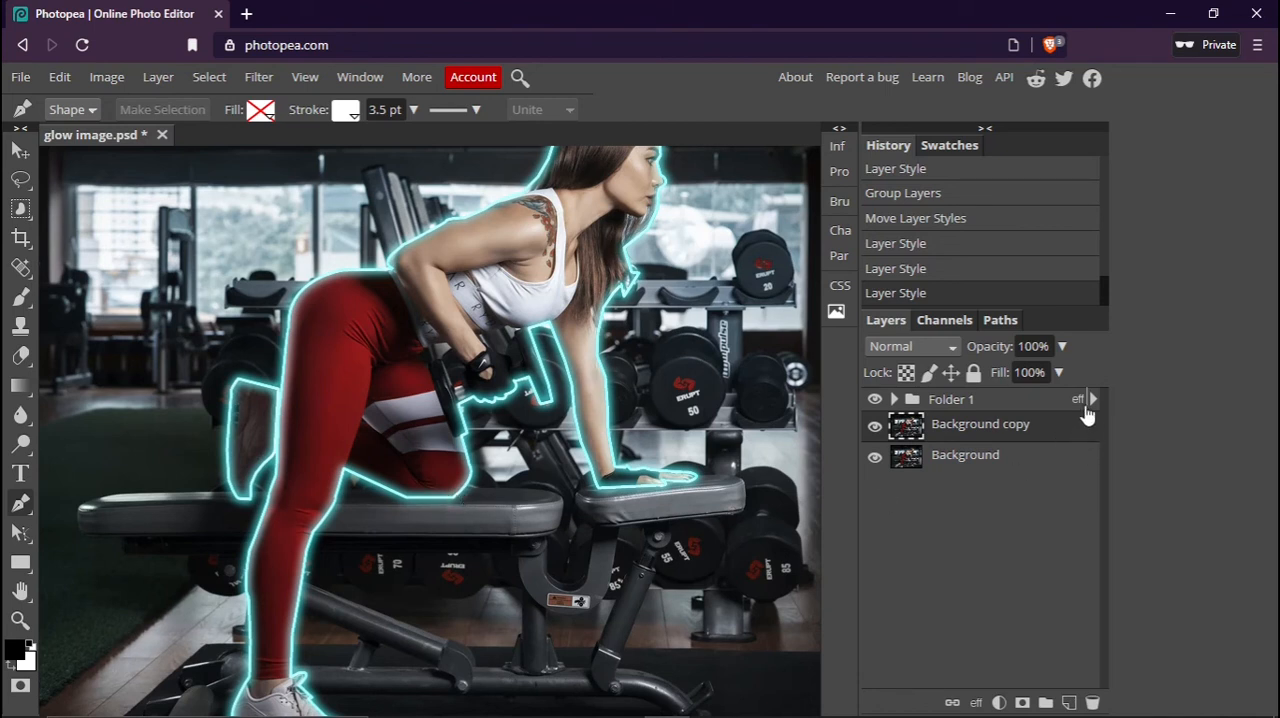
Thin the shape strokes inside Folder 1 to 2.4 pt and collapse the folder.
click(892, 400)
text(2.4)
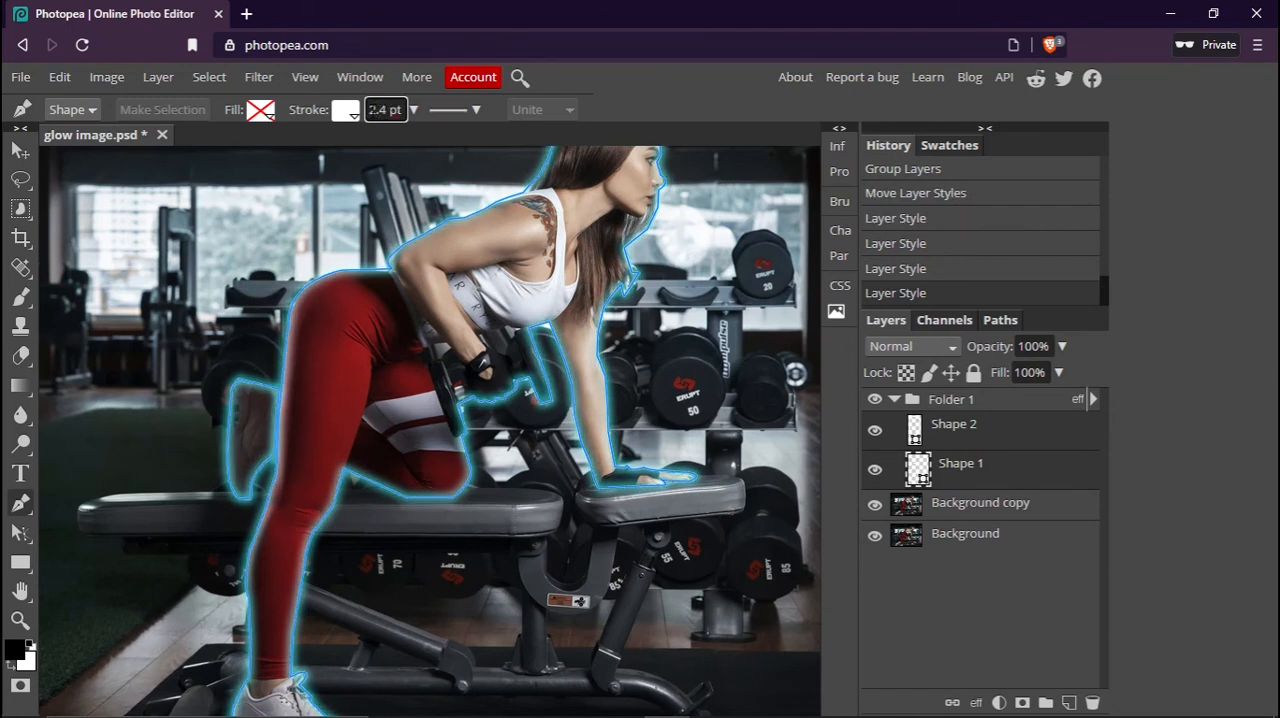
click(980, 502)
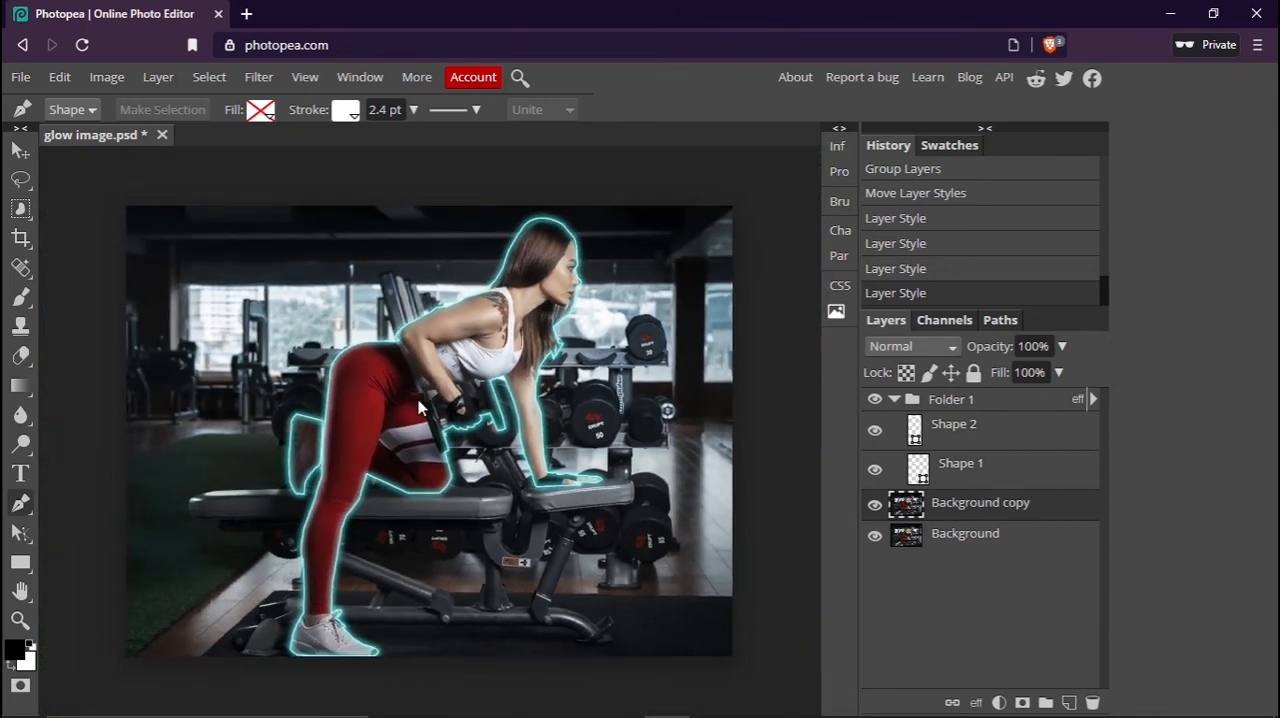
click(892, 400)
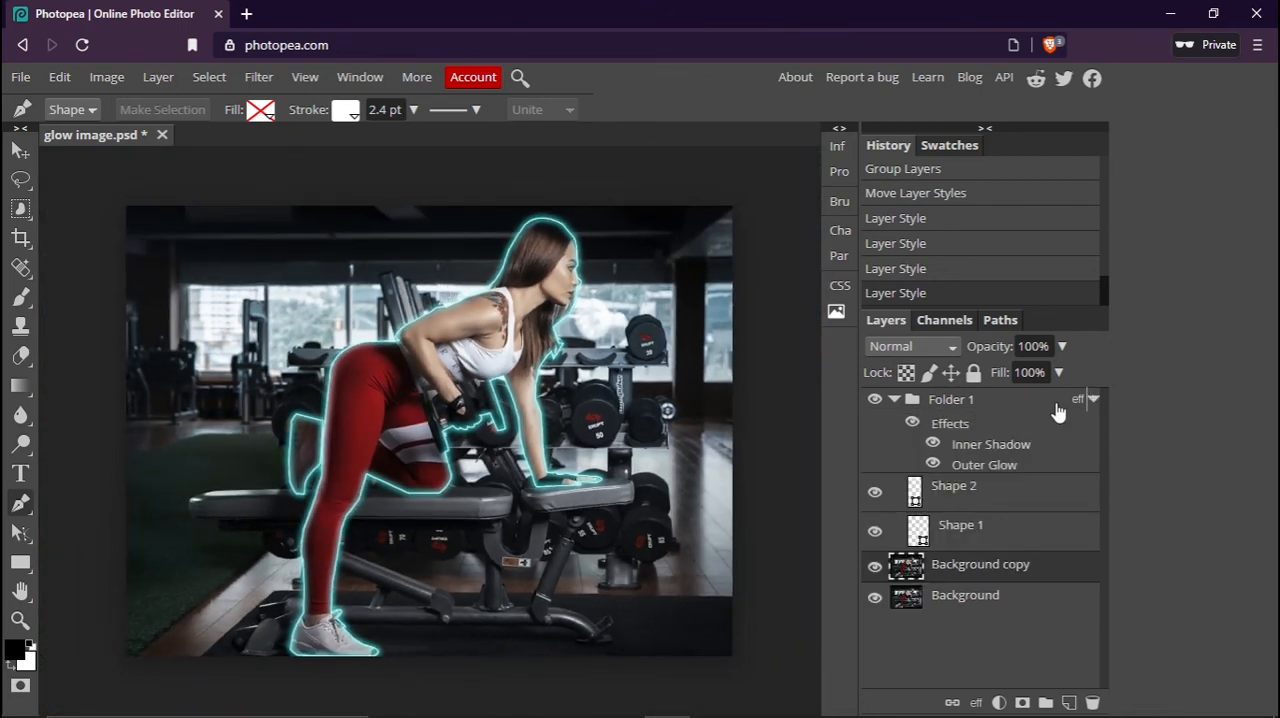
click(894, 400)
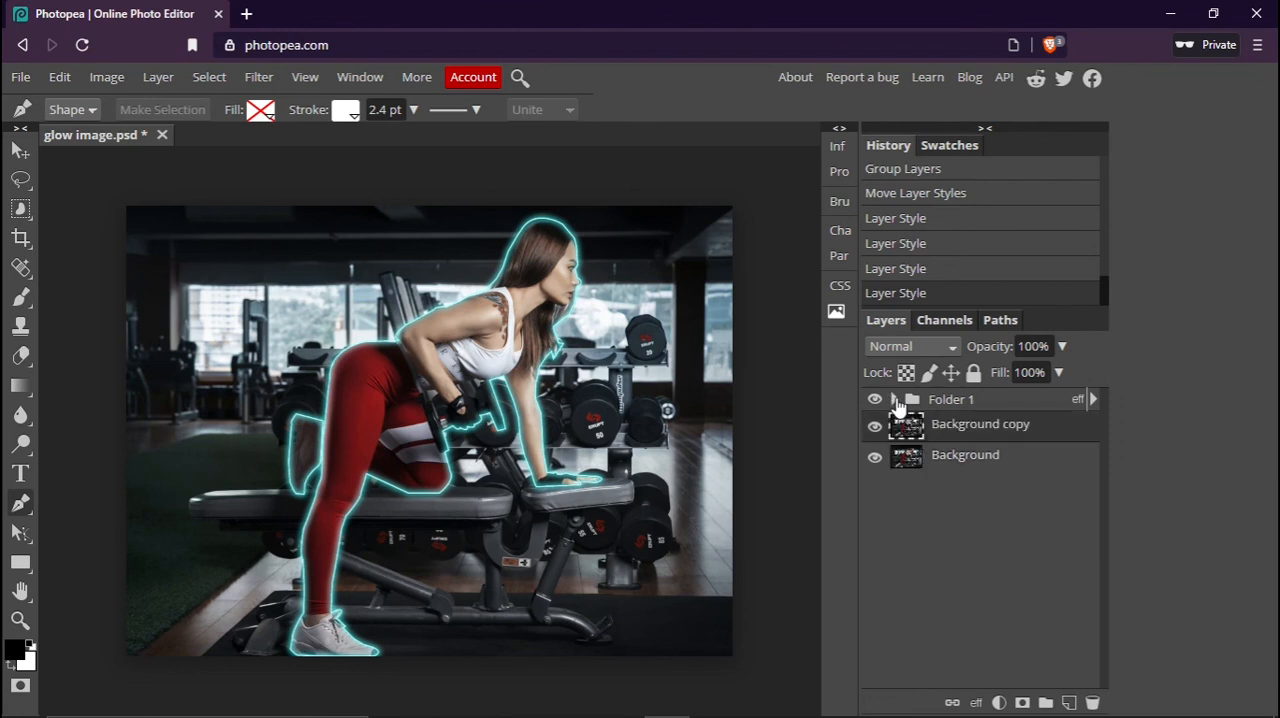
click(892, 400)
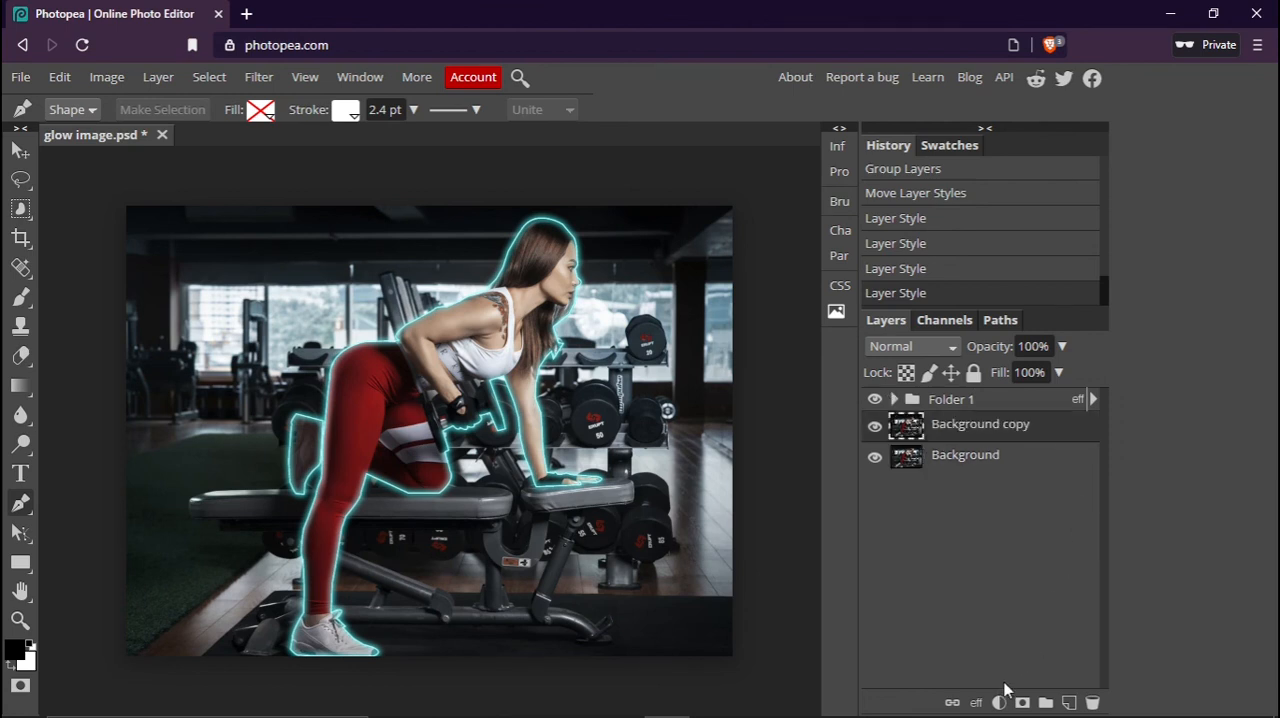
click(998, 700)
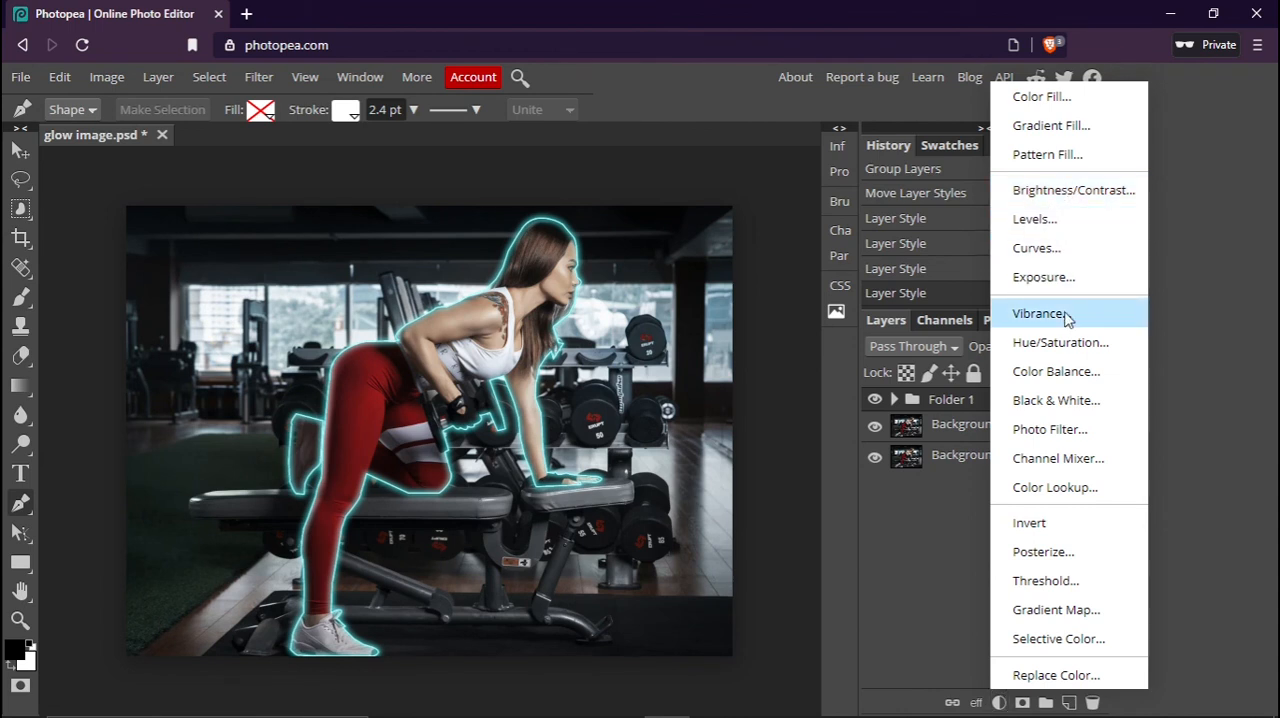
Add a Vibrance adjustment layer on top and raise its vibrance to 76.
click(1038, 312)
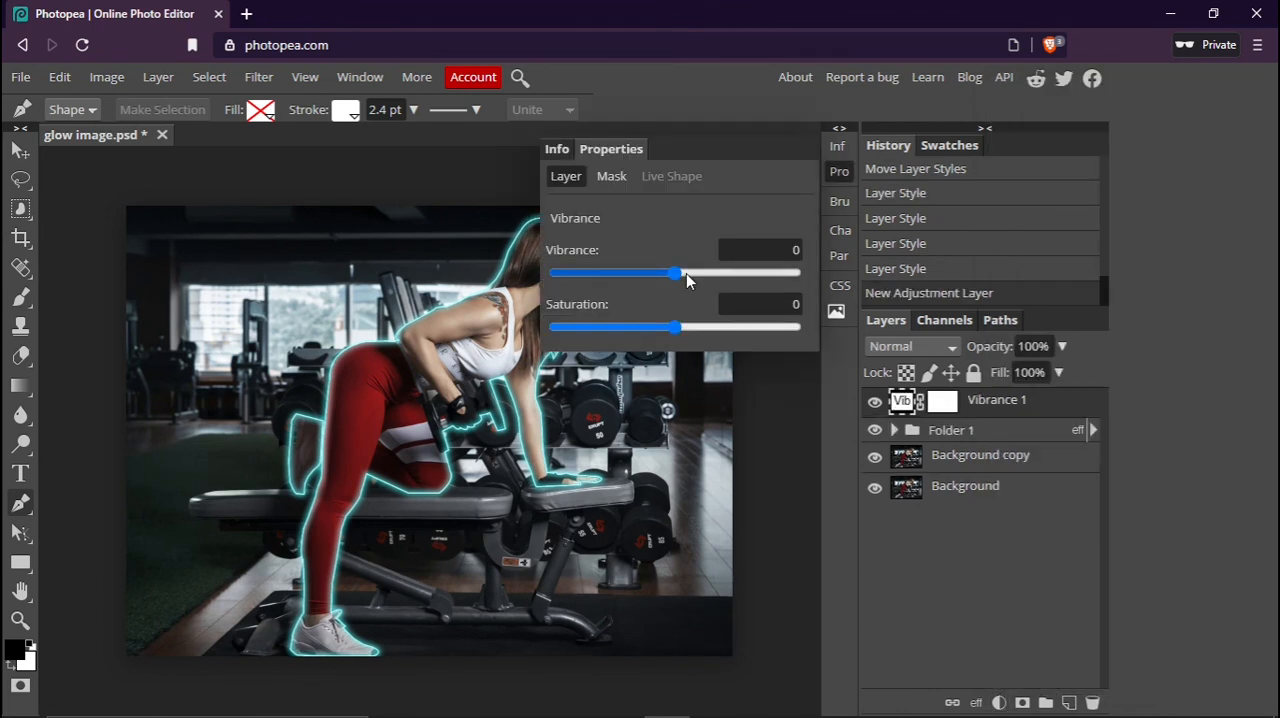
drag(682, 272, 764, 272)
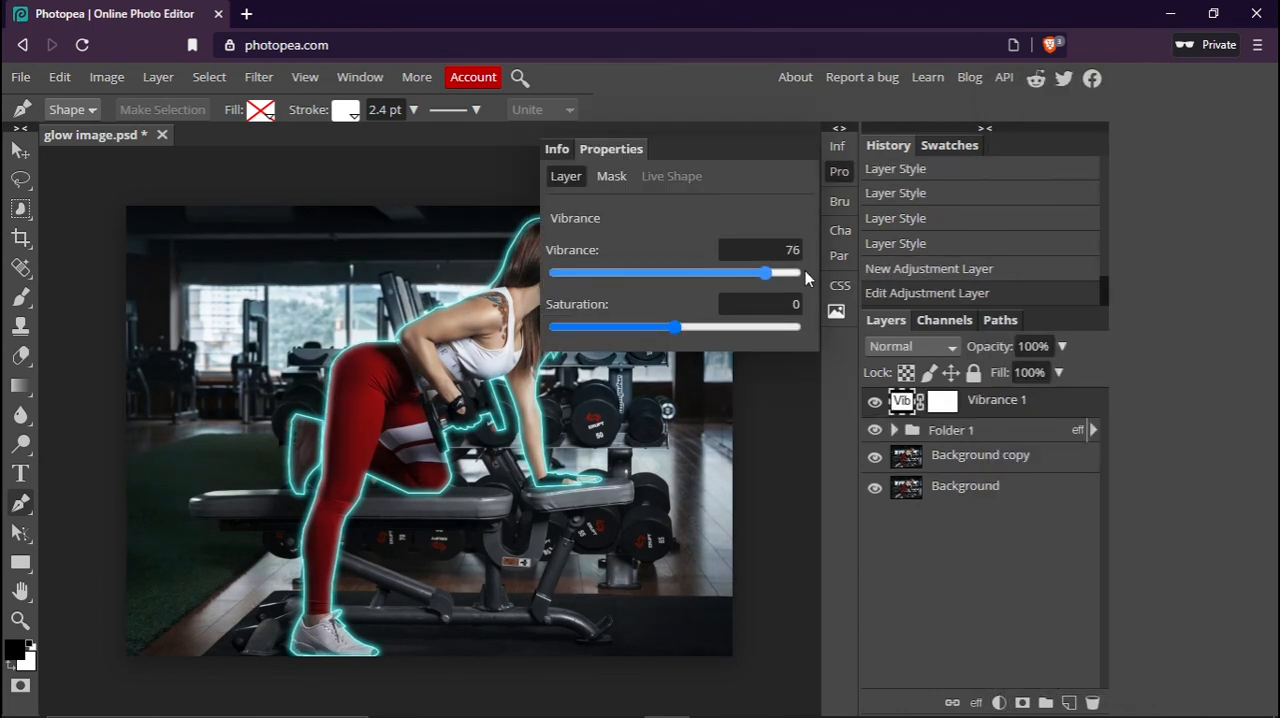
click(840, 172)
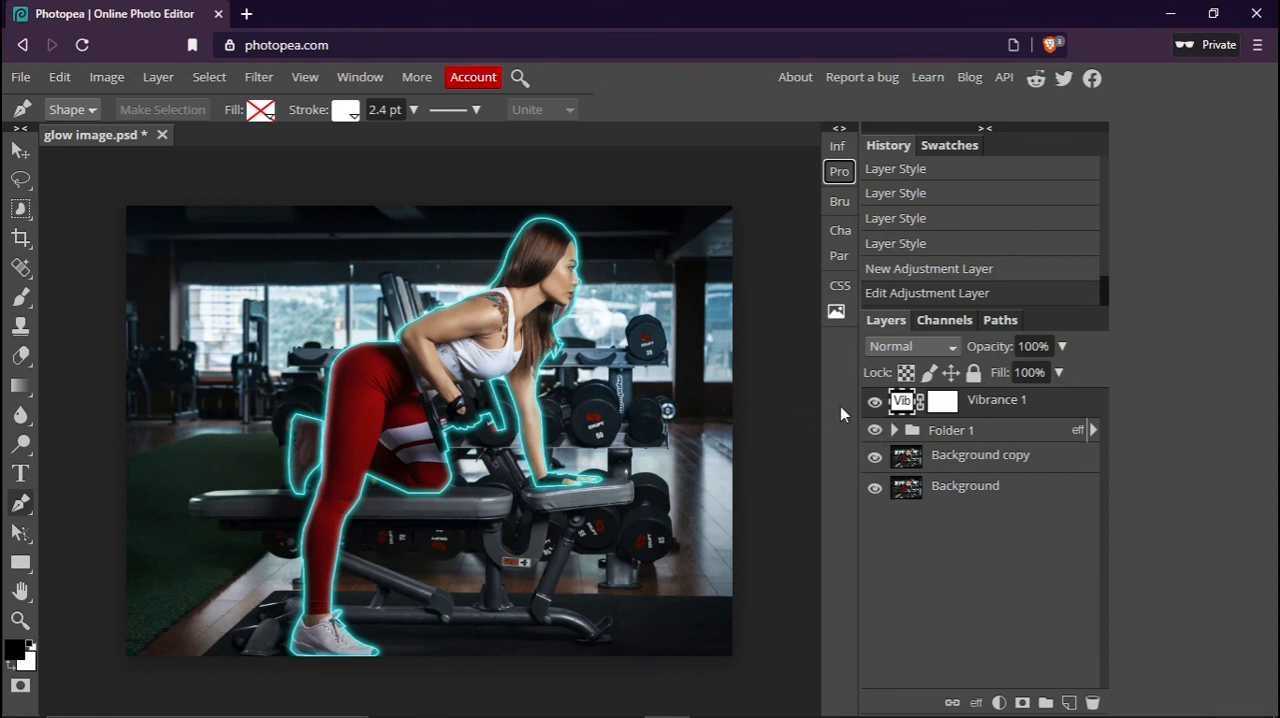
click(876, 400)
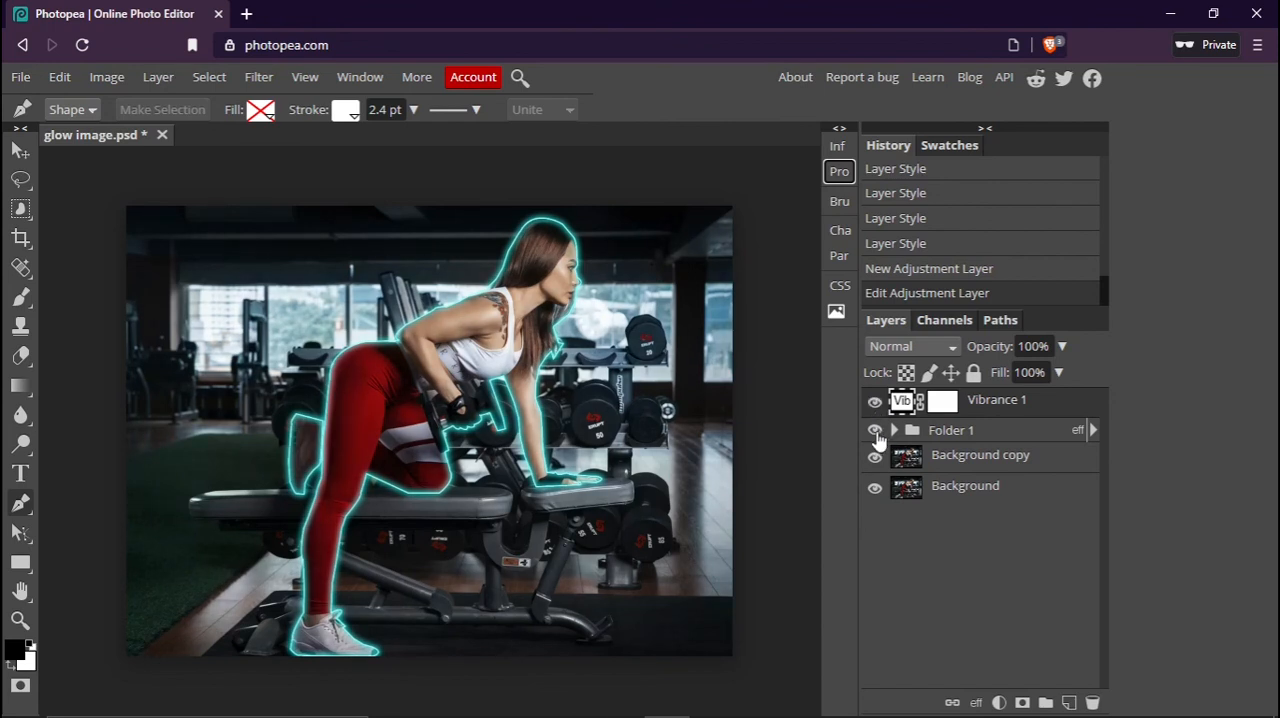
click(876, 430)
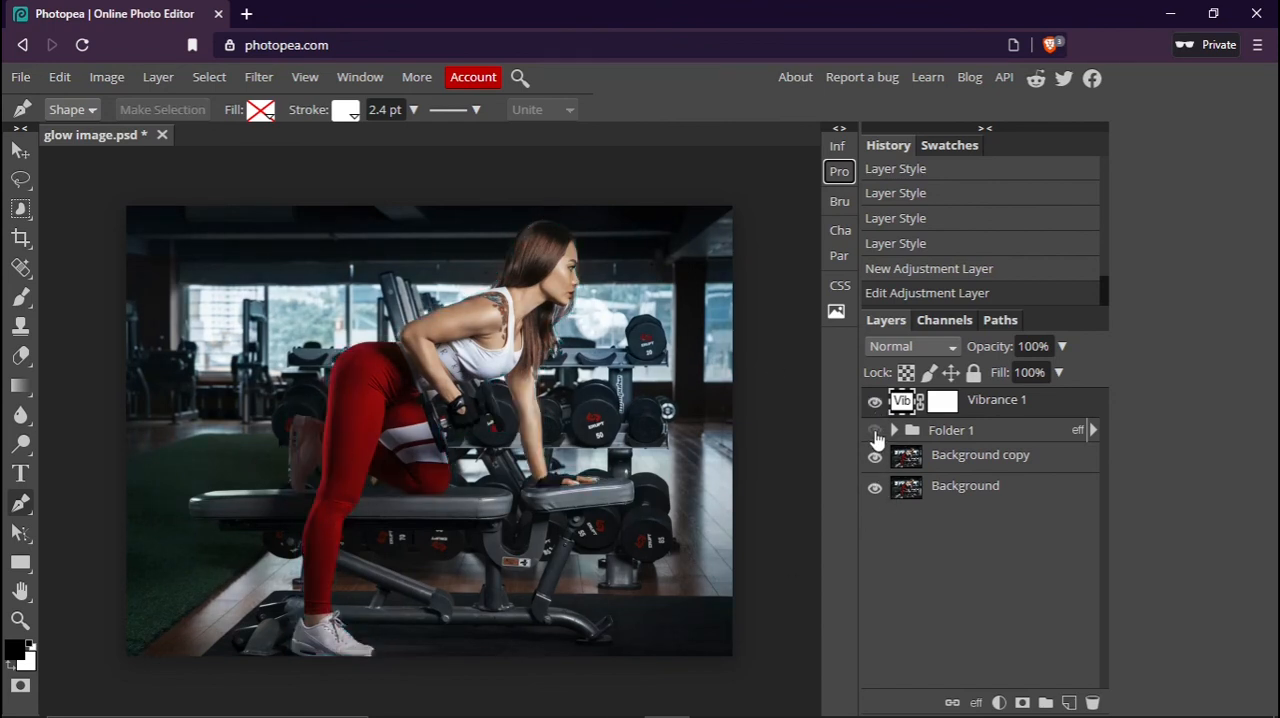
click(874, 430)
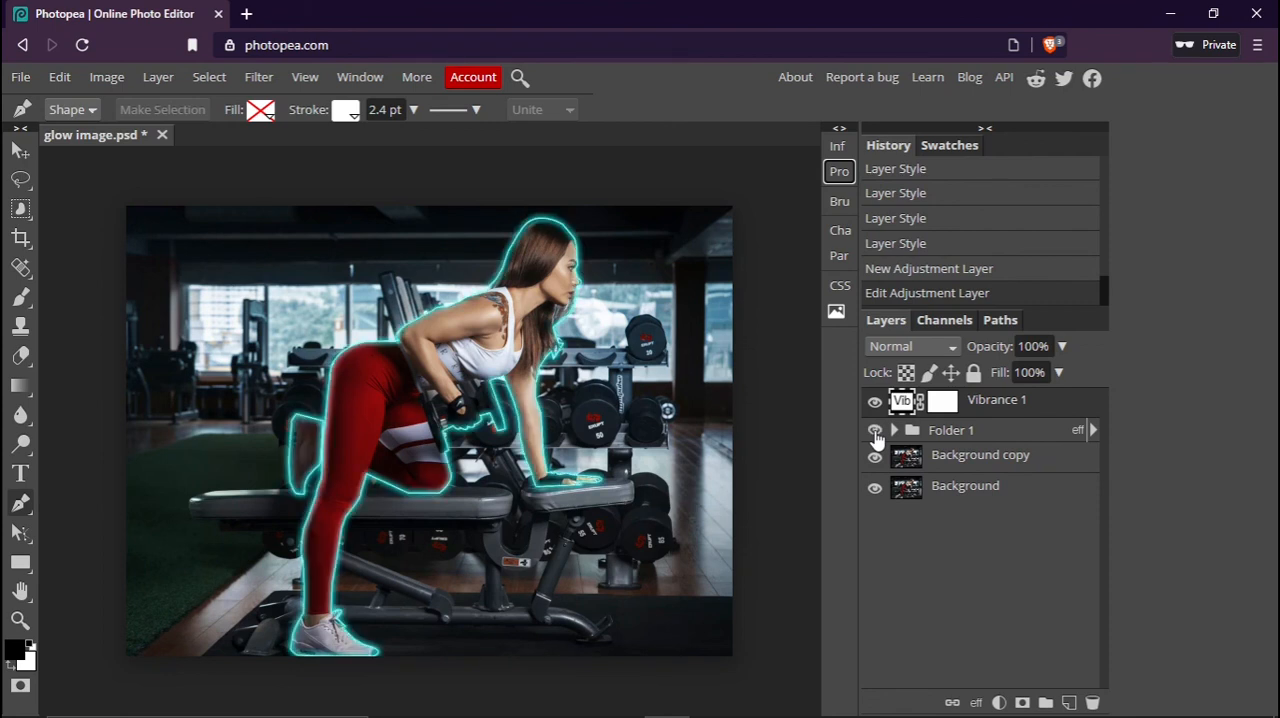